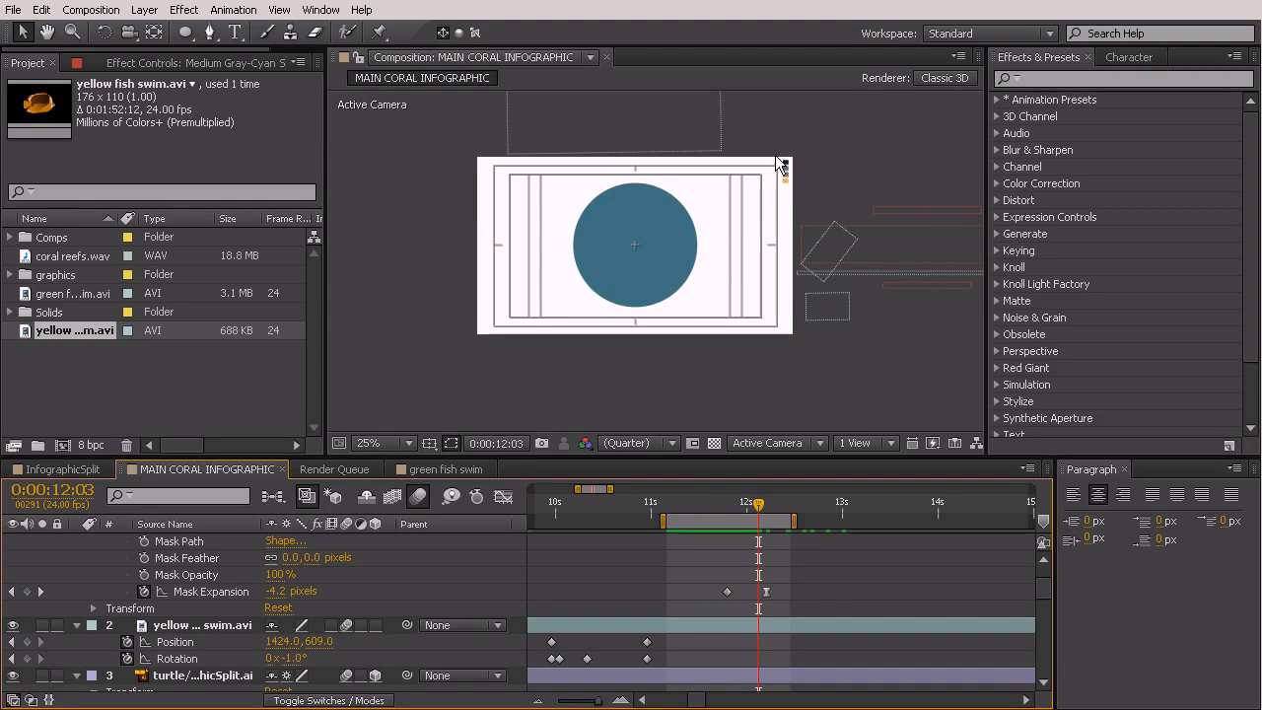
{"action": "mouse_move", "coordinate": [749, 272]}
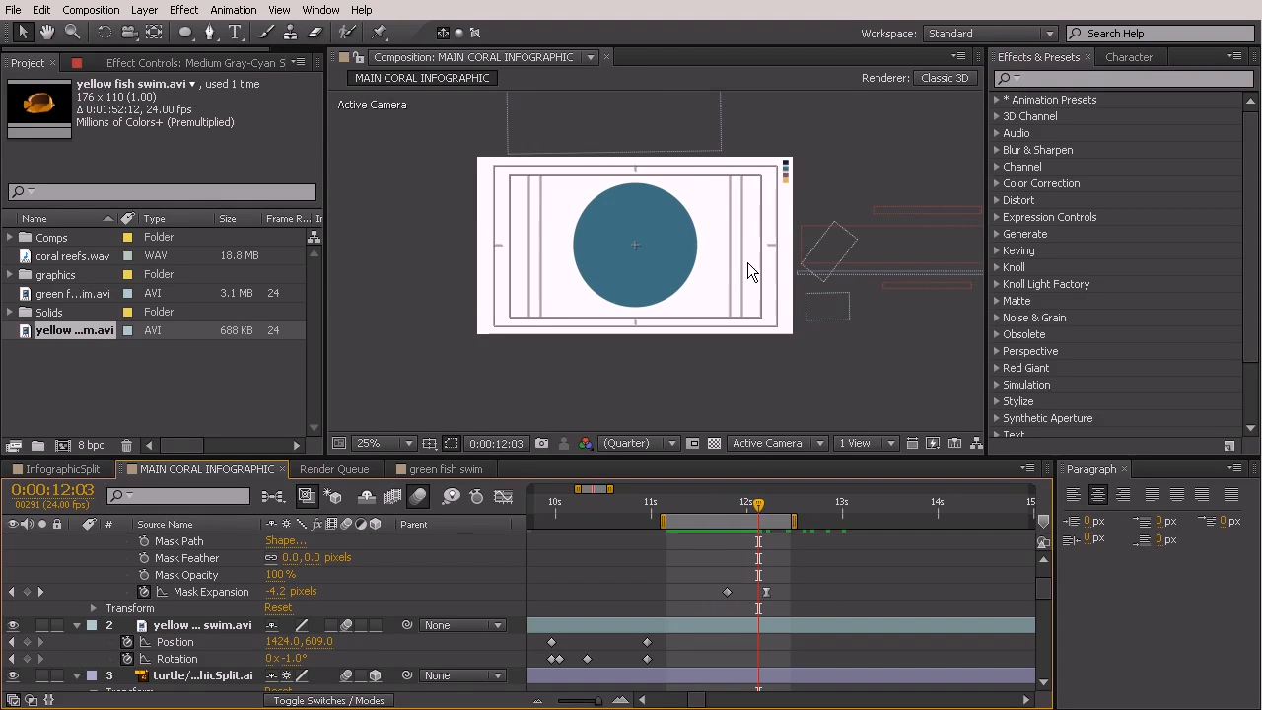
{"action": "mouse_move", "coordinate": [718, 294]}
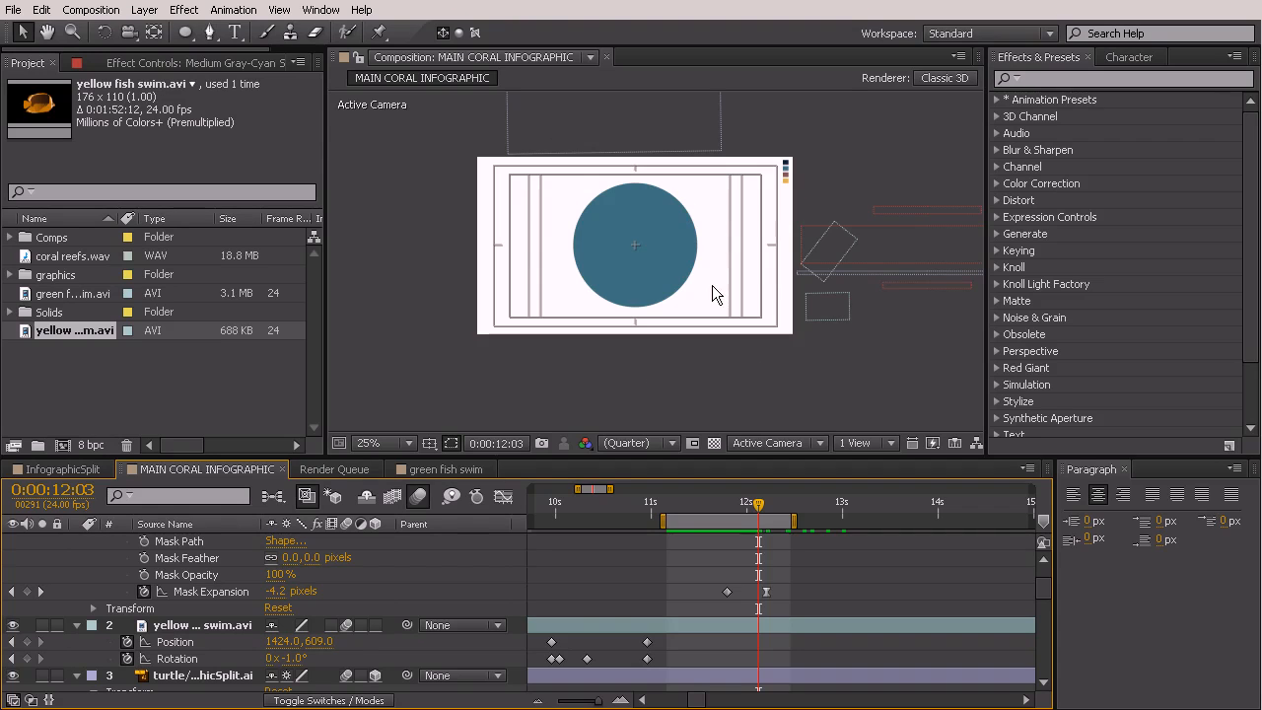
{"action": "mouse_move", "coordinate": [568, 382]}
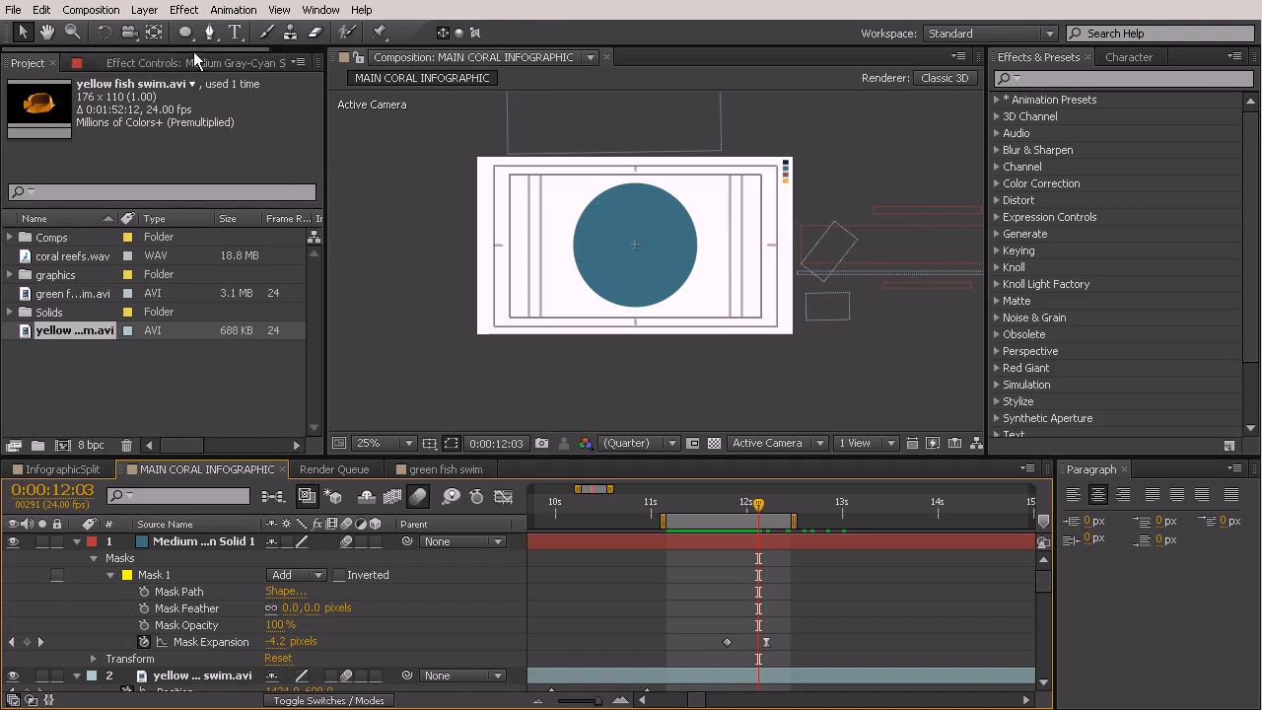
Step: Create a new comp-size dark royal blue solid via Layer > New > Solid
{"action": "left_click", "coordinate": [144, 10]}
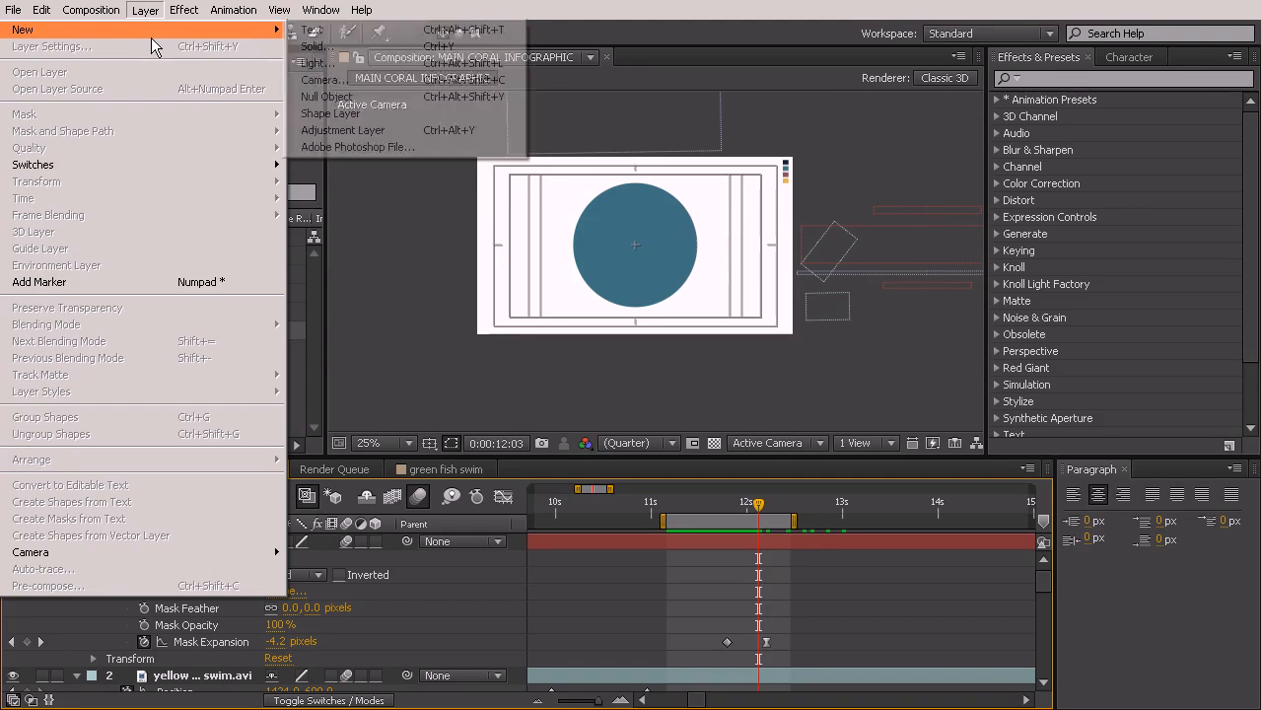
{"action": "left_click", "coordinate": [314, 45]}
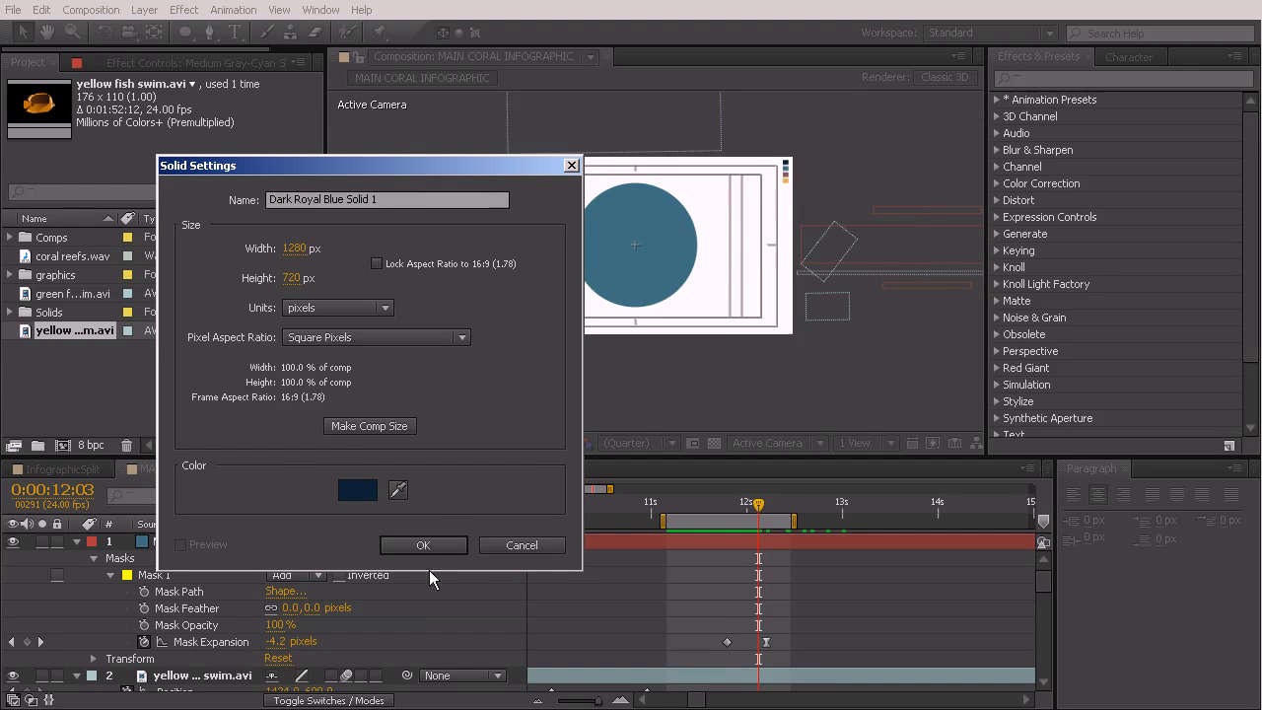
{"action": "left_click", "coordinate": [423, 544]}
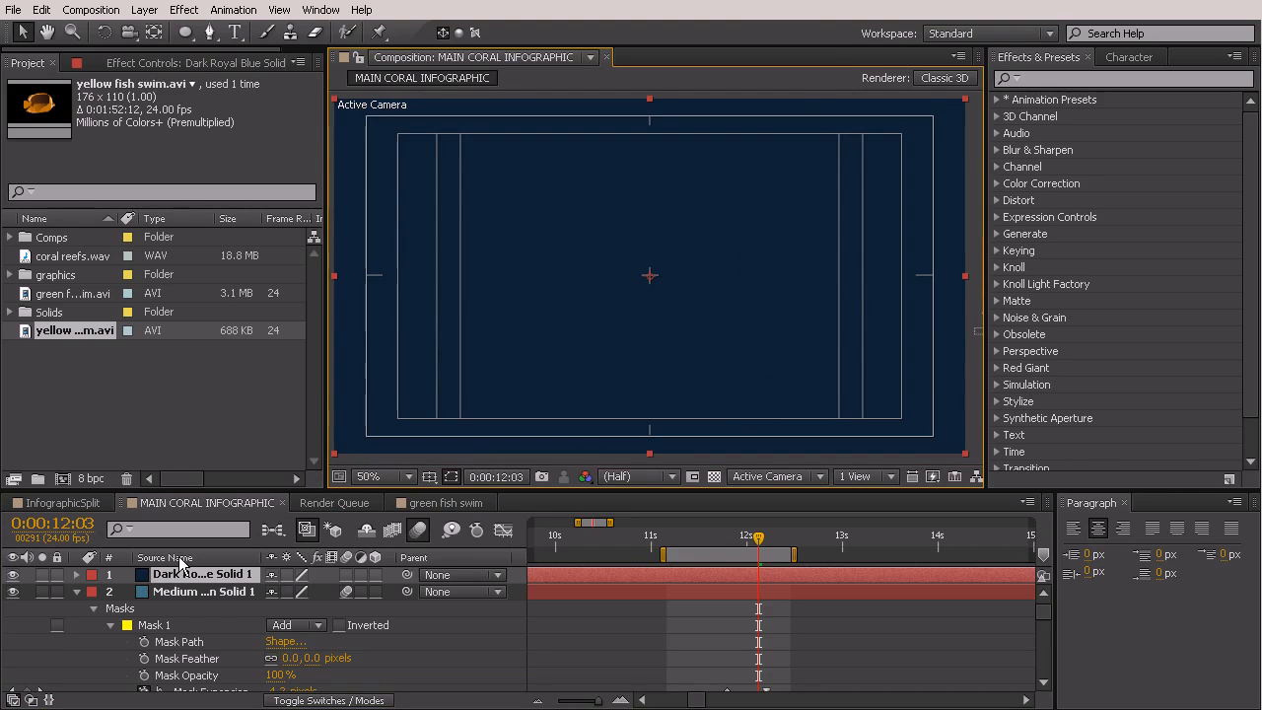
{"action": "mouse_move", "coordinate": [275, 570]}
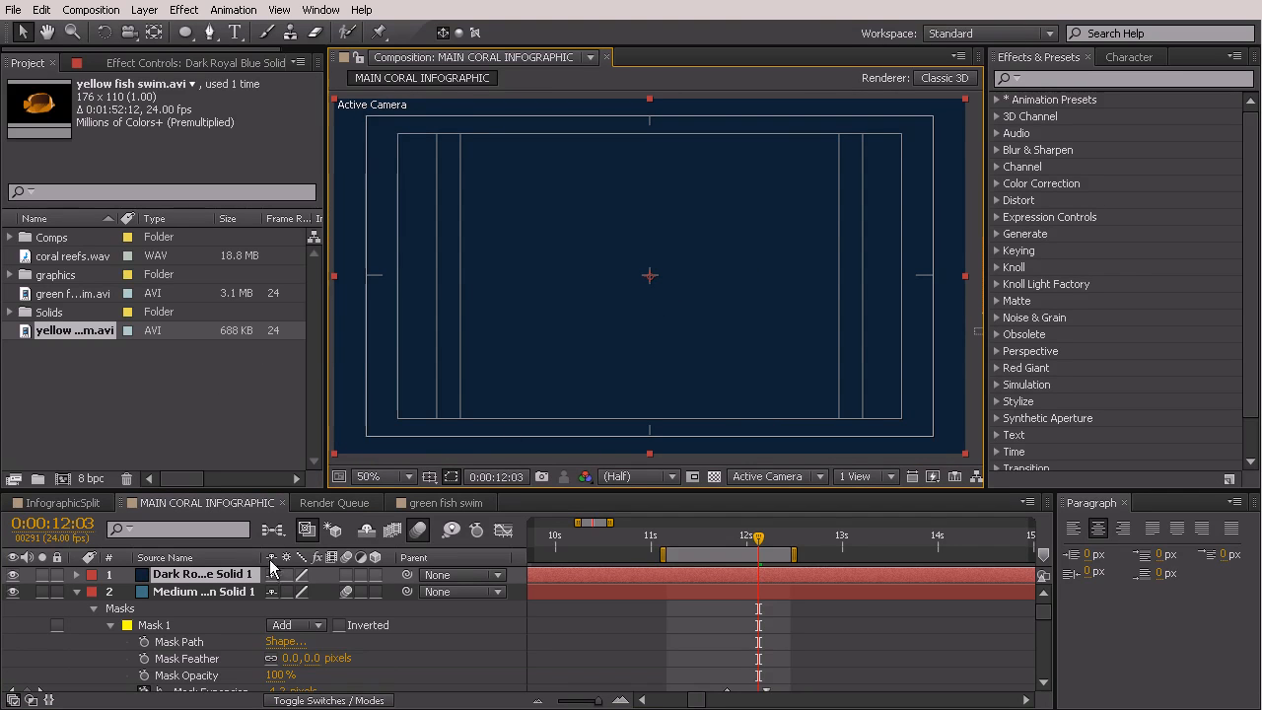
Step: Bring up the context menu on the navy solid to add a Circle effect
{"action": "right_click", "coordinate": [202, 574]}
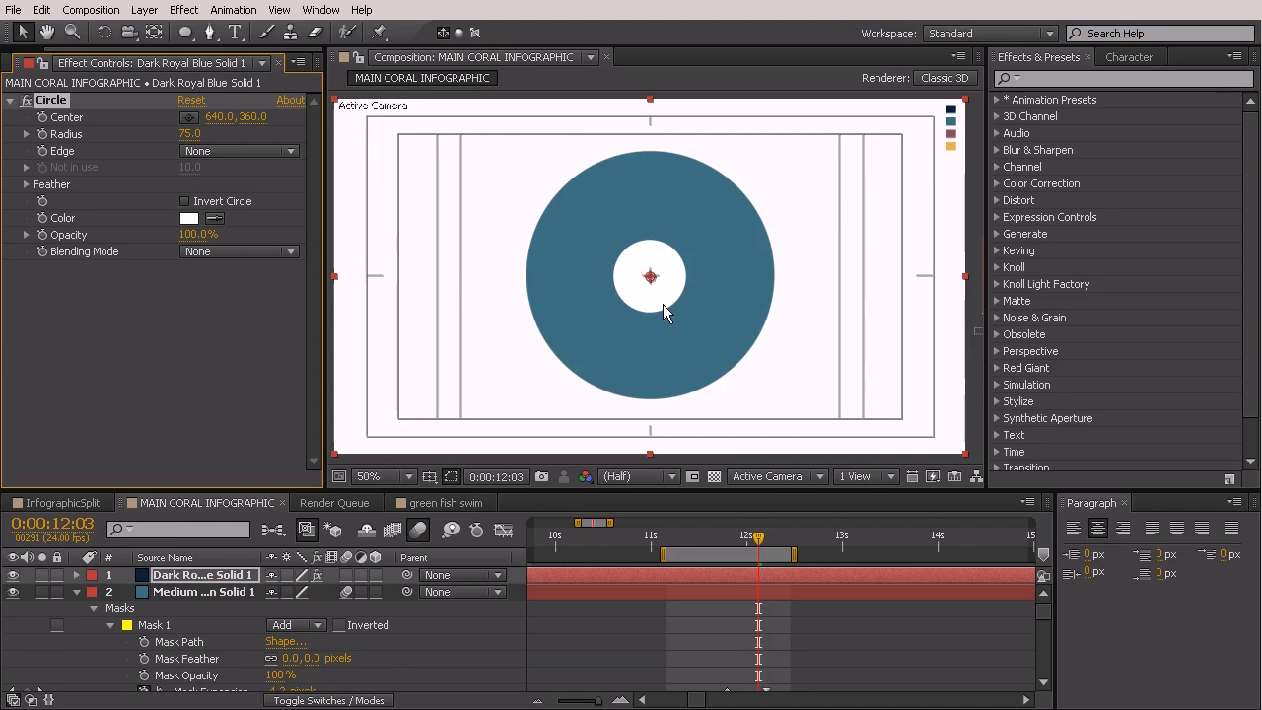
{"action": "mouse_move", "coordinate": [669, 286]}
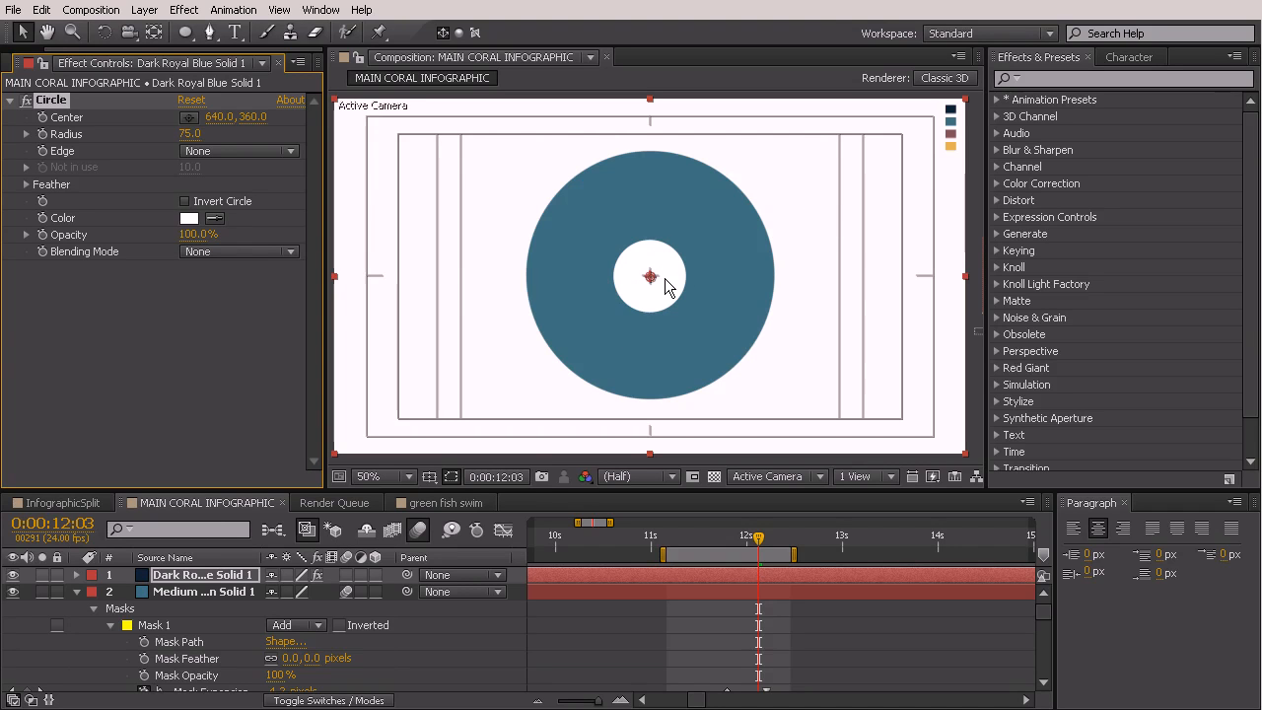
{"action": "mouse_move", "coordinate": [553, 332]}
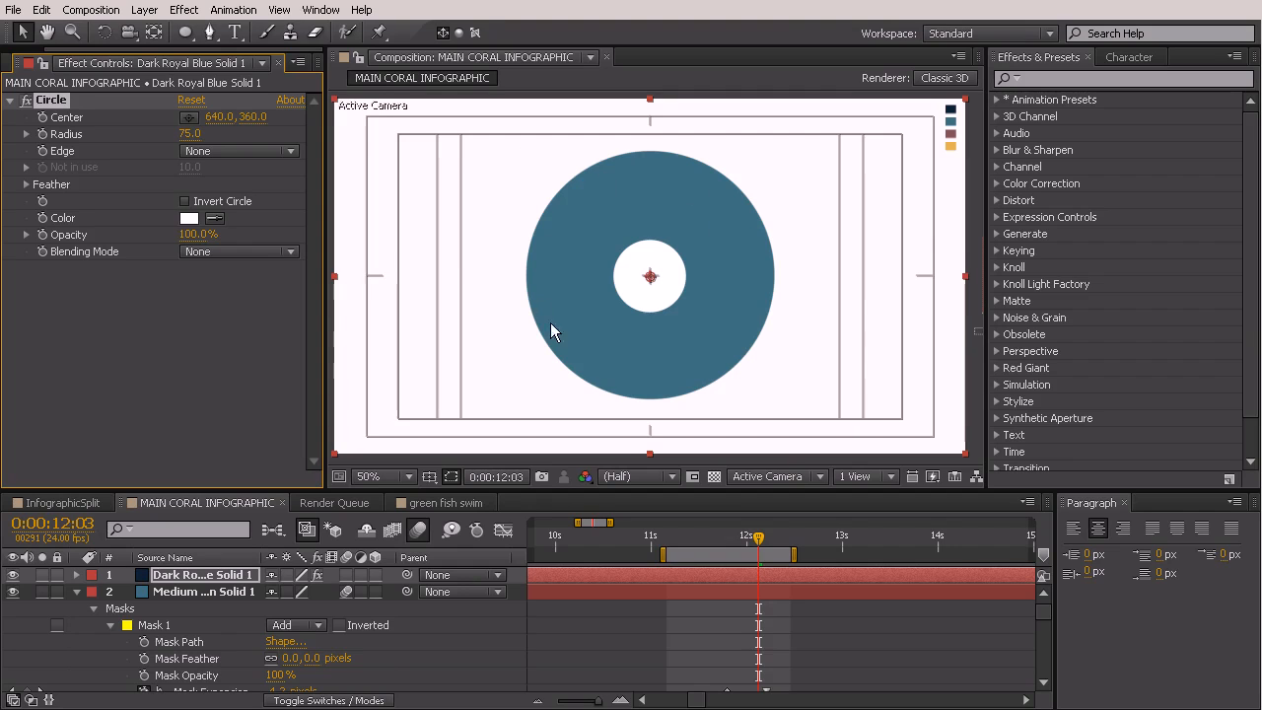
{"action": "mouse_move", "coordinate": [649, 373]}
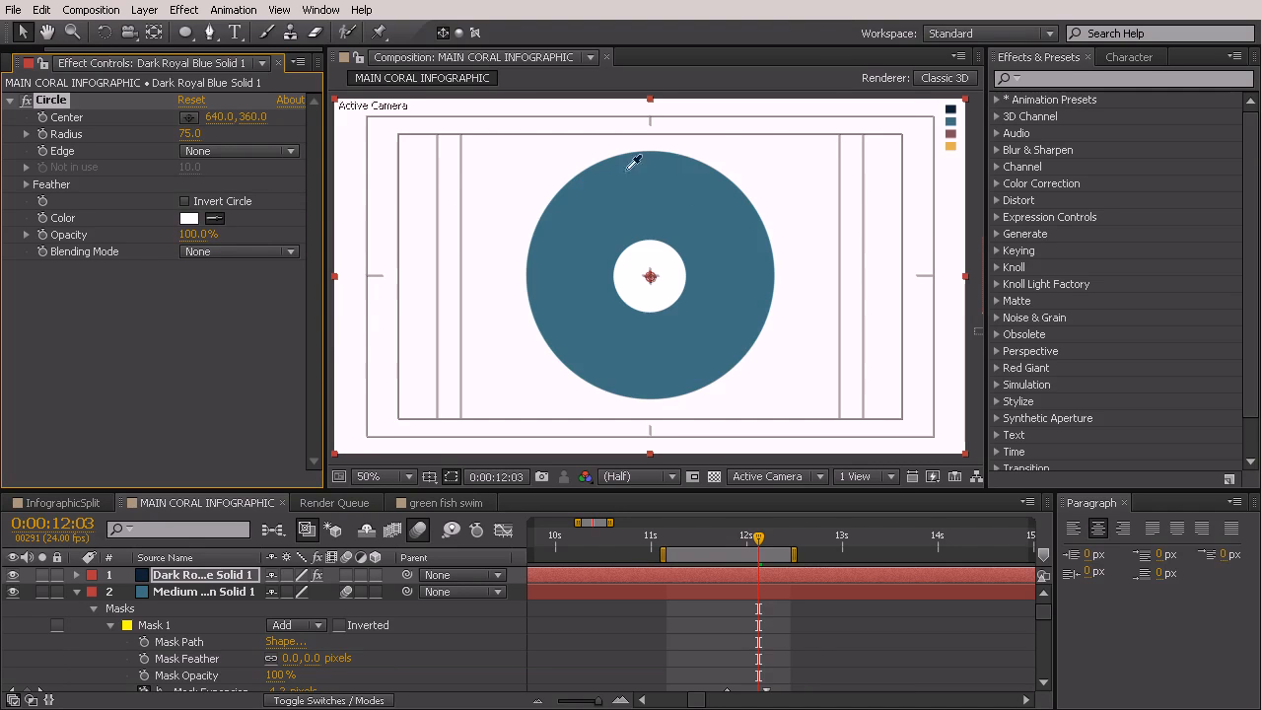
{"action": "mouse_move", "coordinate": [955, 95]}
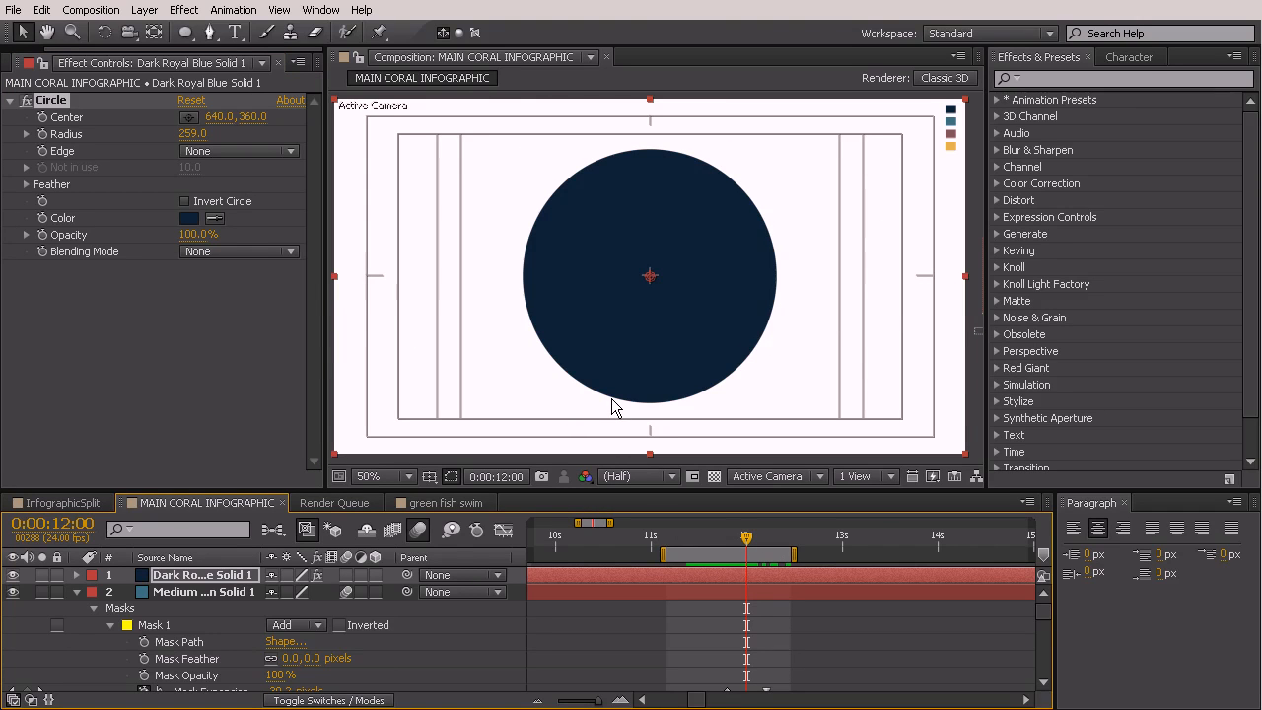
{"action": "mouse_move", "coordinate": [651, 142]}
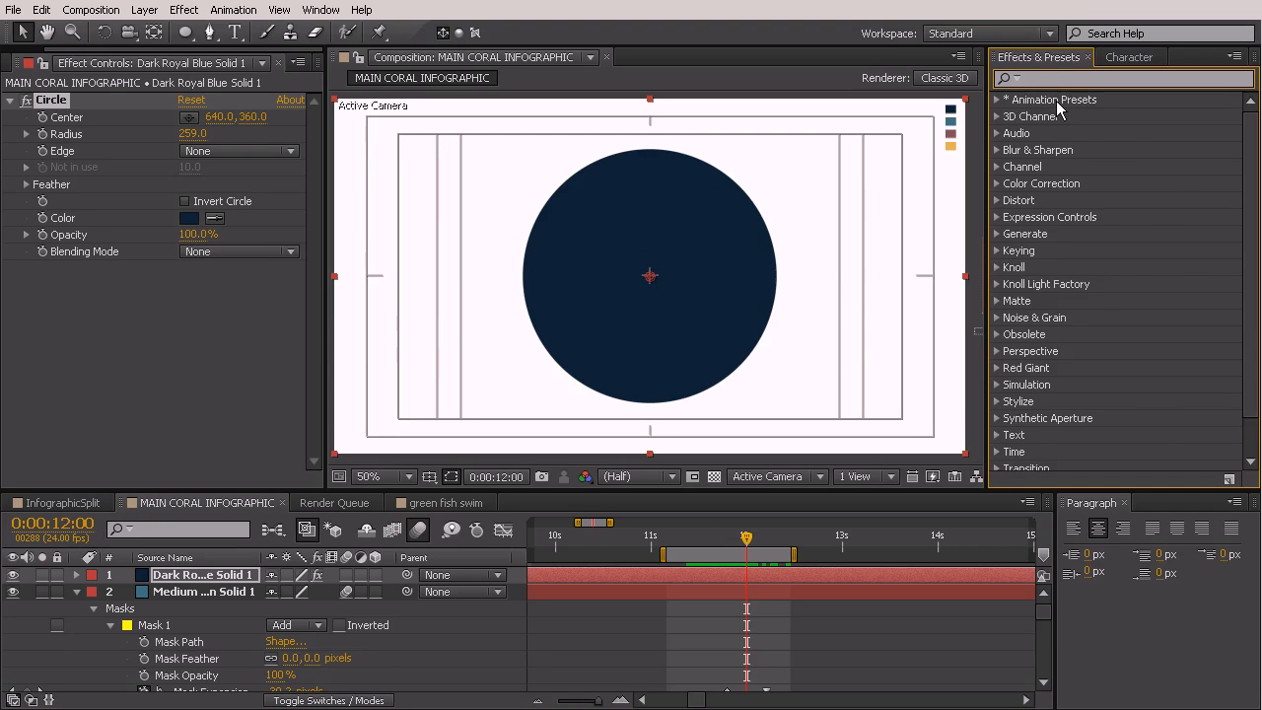
Step: Search Effects & Presets for 'radial w' and choose the Radial Wipe transition
{"action": "type", "text": "radial w"}
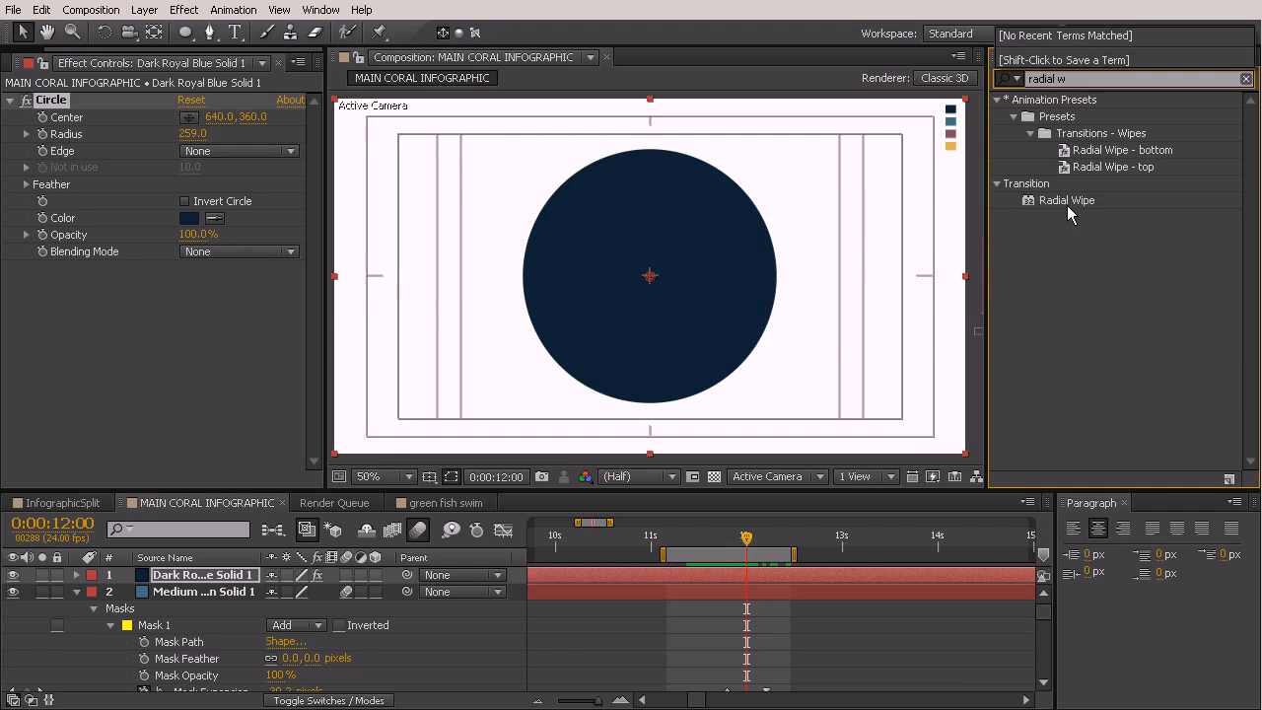
{"action": "left_click", "coordinate": [1065, 199]}
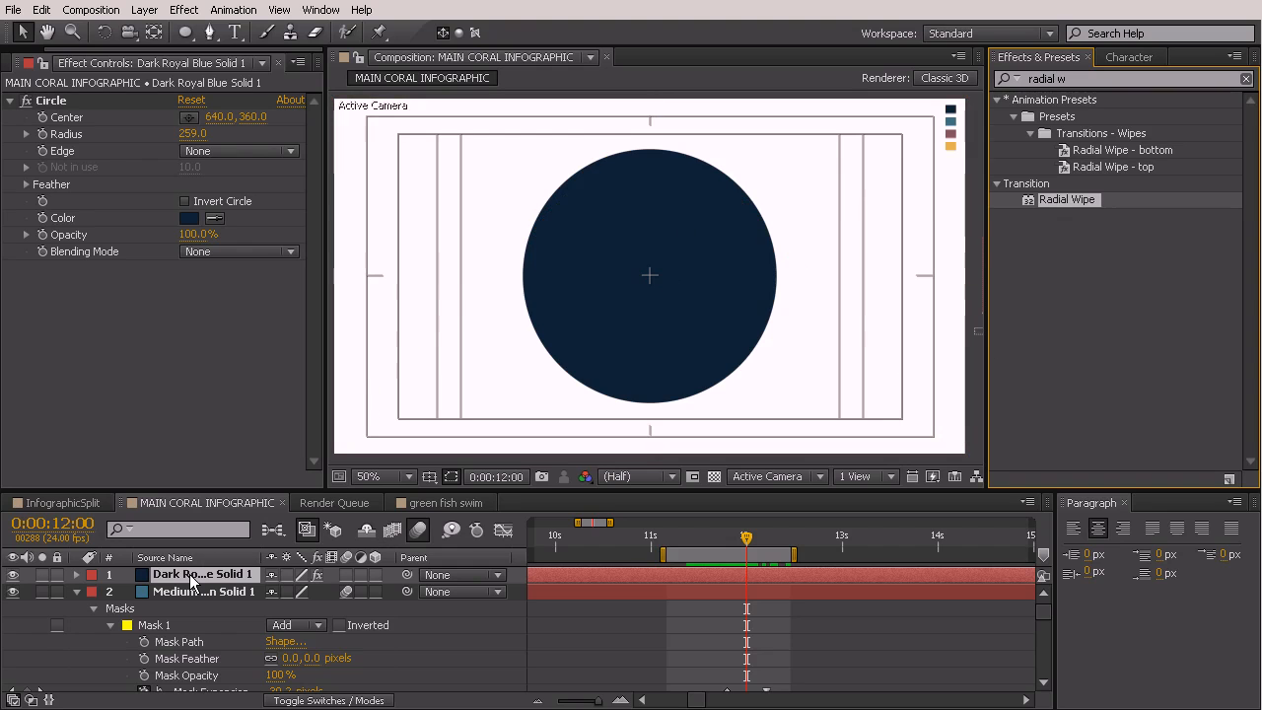
{"action": "mouse_move", "coordinate": [201, 582]}
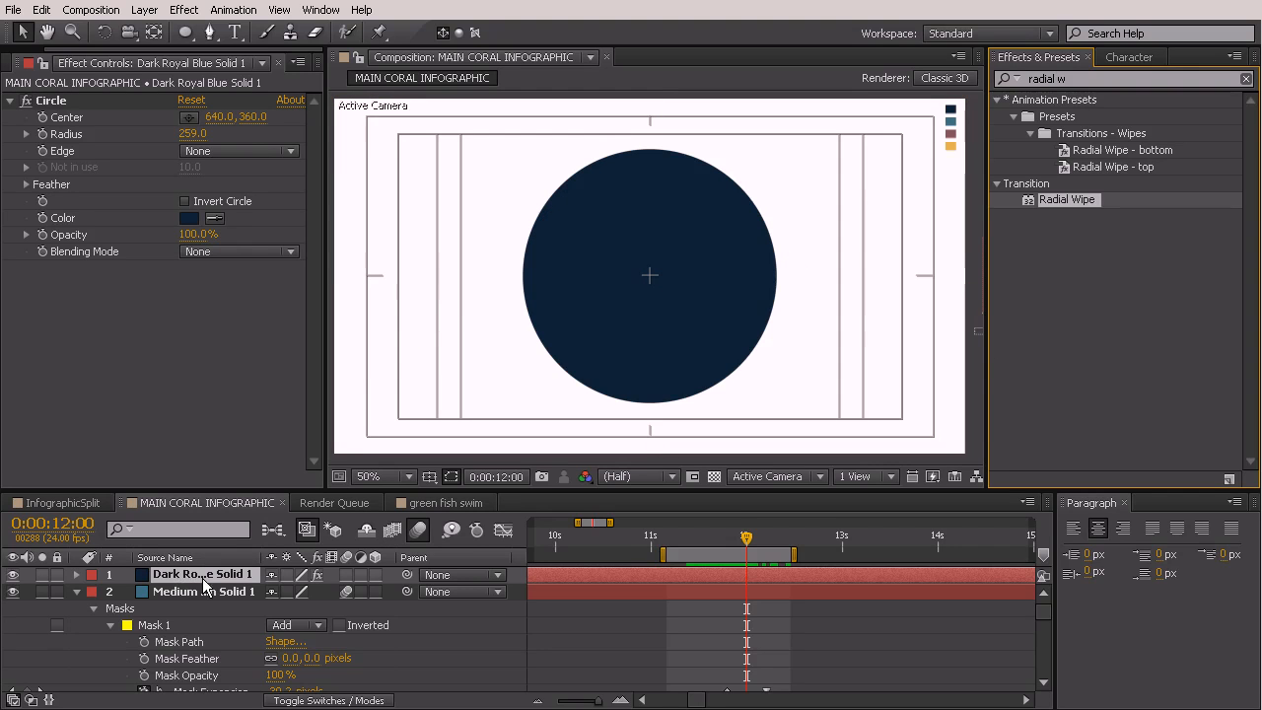
{"action": "mouse_move", "coordinate": [201, 580]}
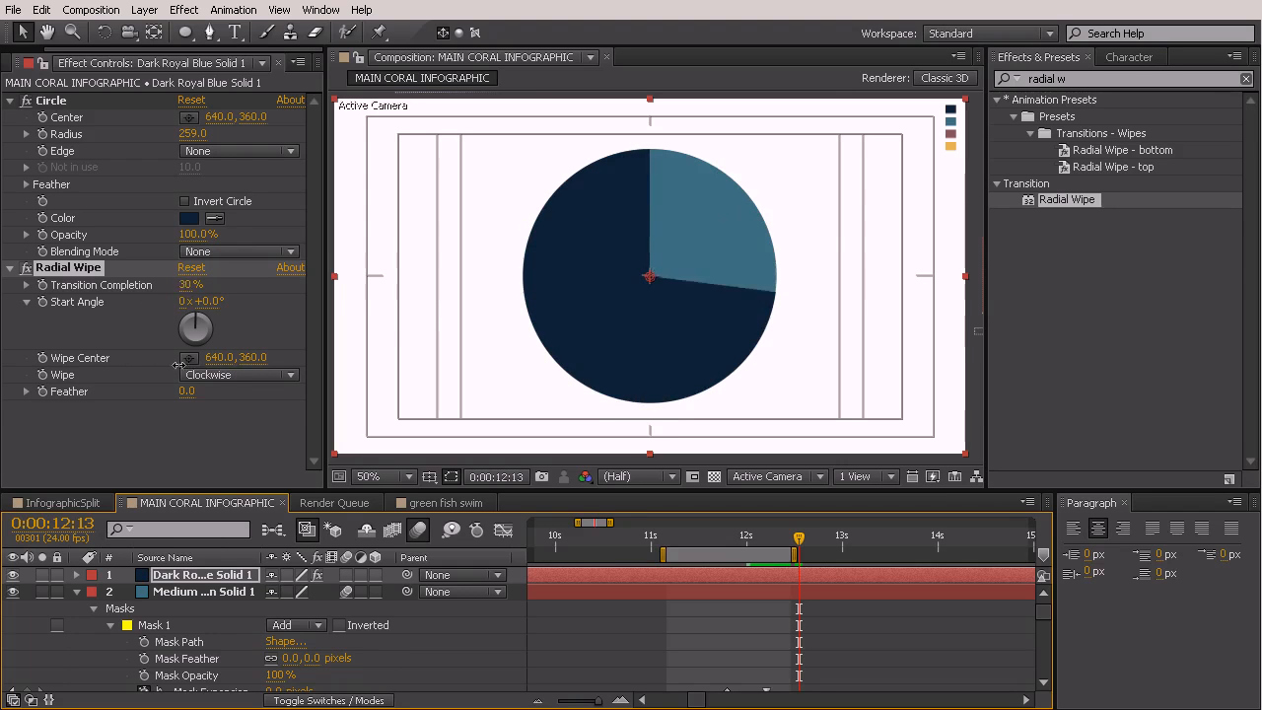
Step: Scrub Transition Completion to test the wipe, leaving a small teal wedge showing
{"action": "left_click_drag", "start_coordinate": [189, 284], "coordinate": [207, 284]}
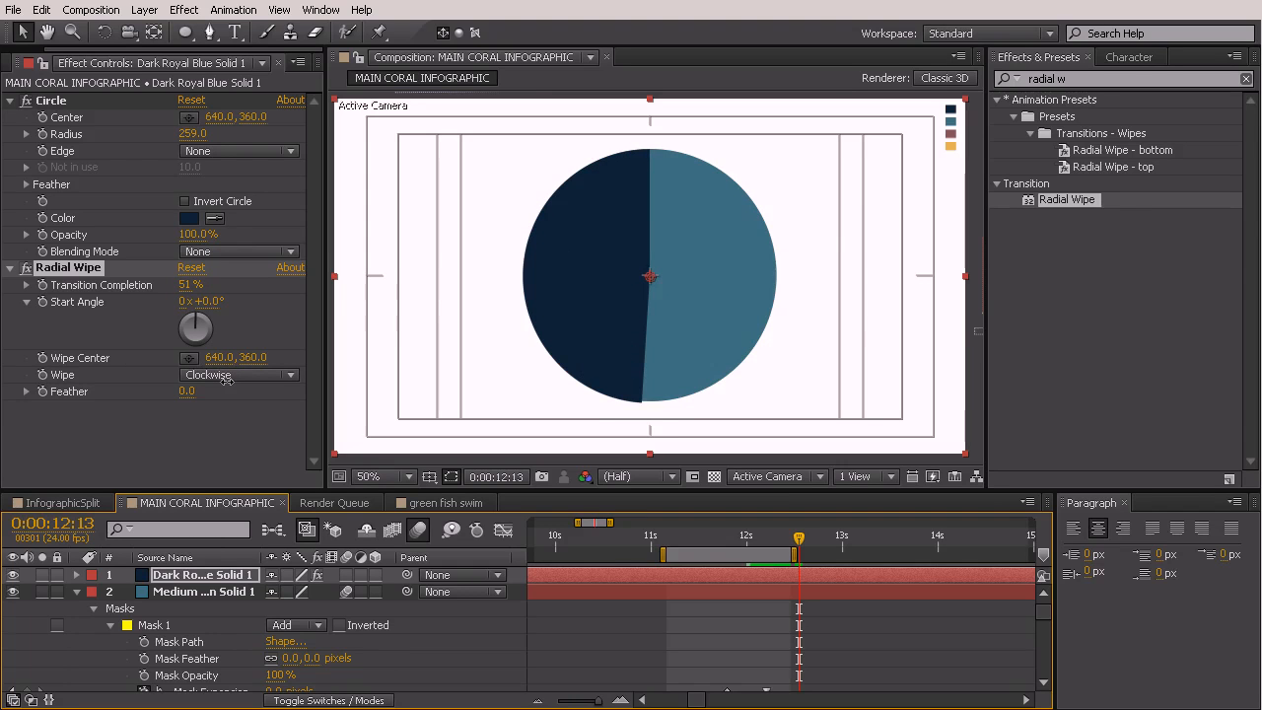
{"action": "left_click_drag", "start_coordinate": [198, 284], "coordinate": [177, 284]}
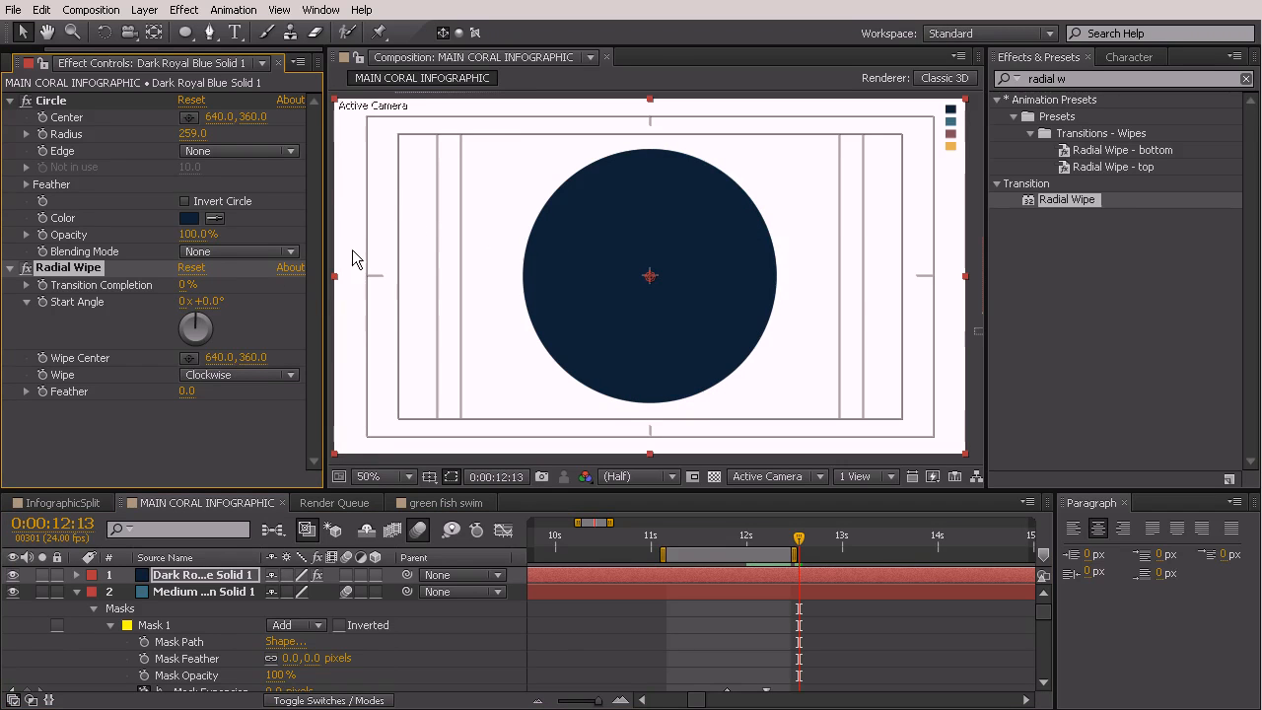
{"action": "left_click_drag", "start_coordinate": [193, 284], "coordinate": [221, 284]}
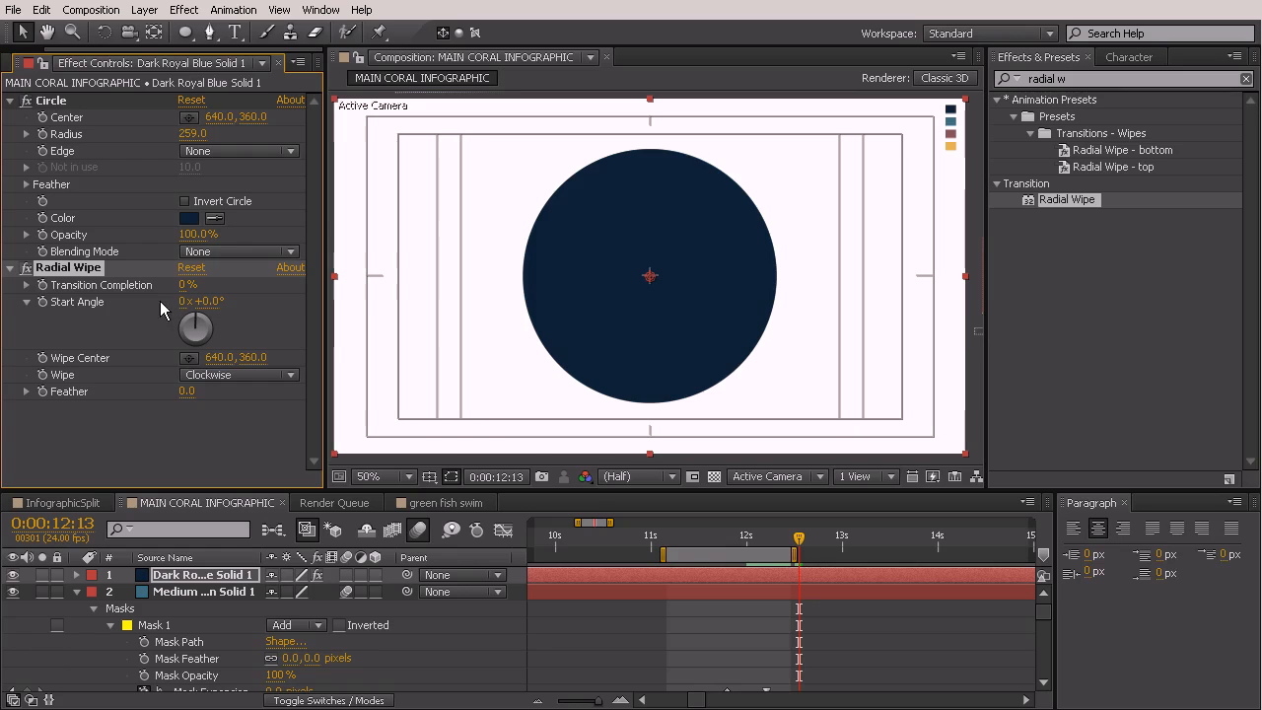
{"action": "mouse_move", "coordinate": [326, 280]}
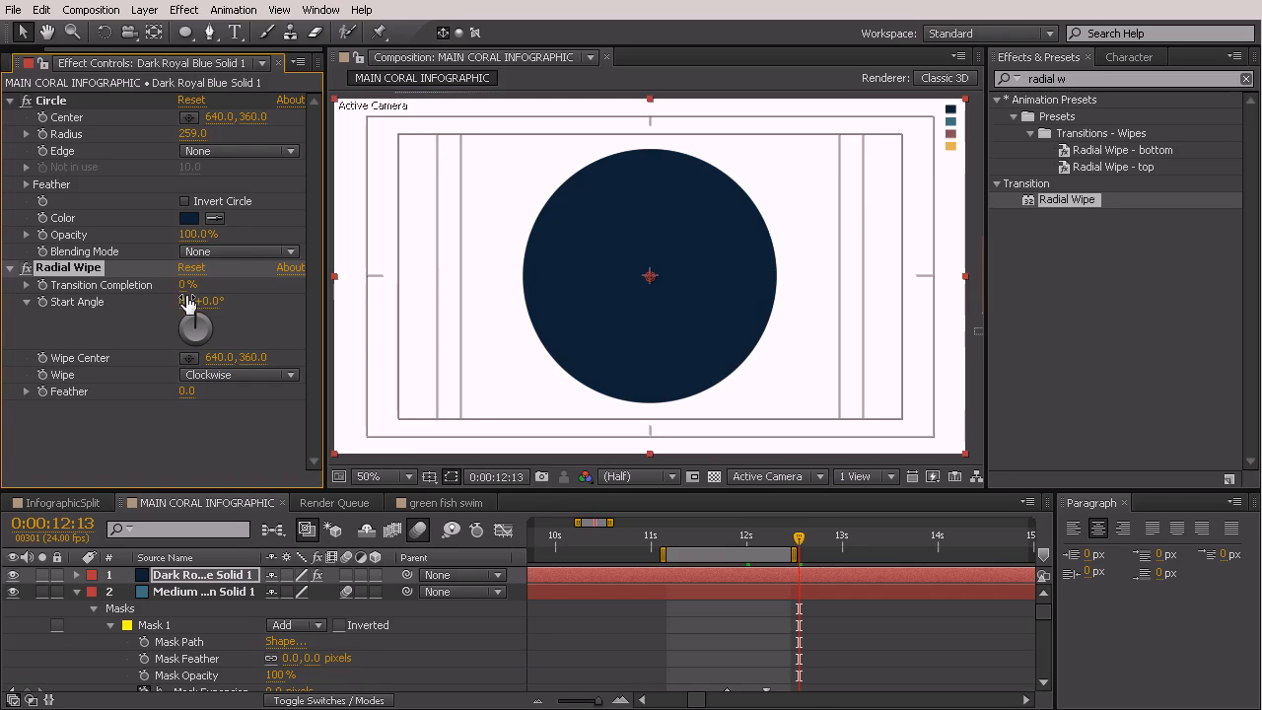
{"action": "left_click_drag", "start_coordinate": [187, 284], "coordinate": [207, 284]}
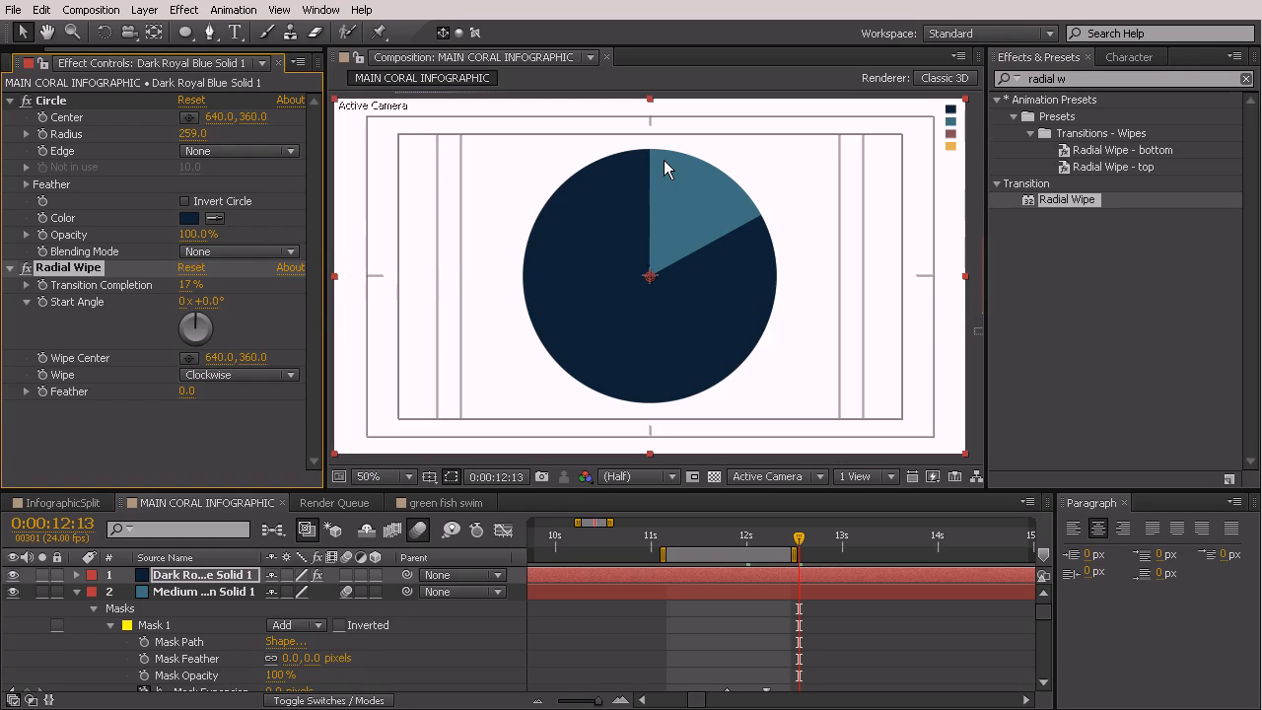
{"action": "mouse_move", "coordinate": [659, 169]}
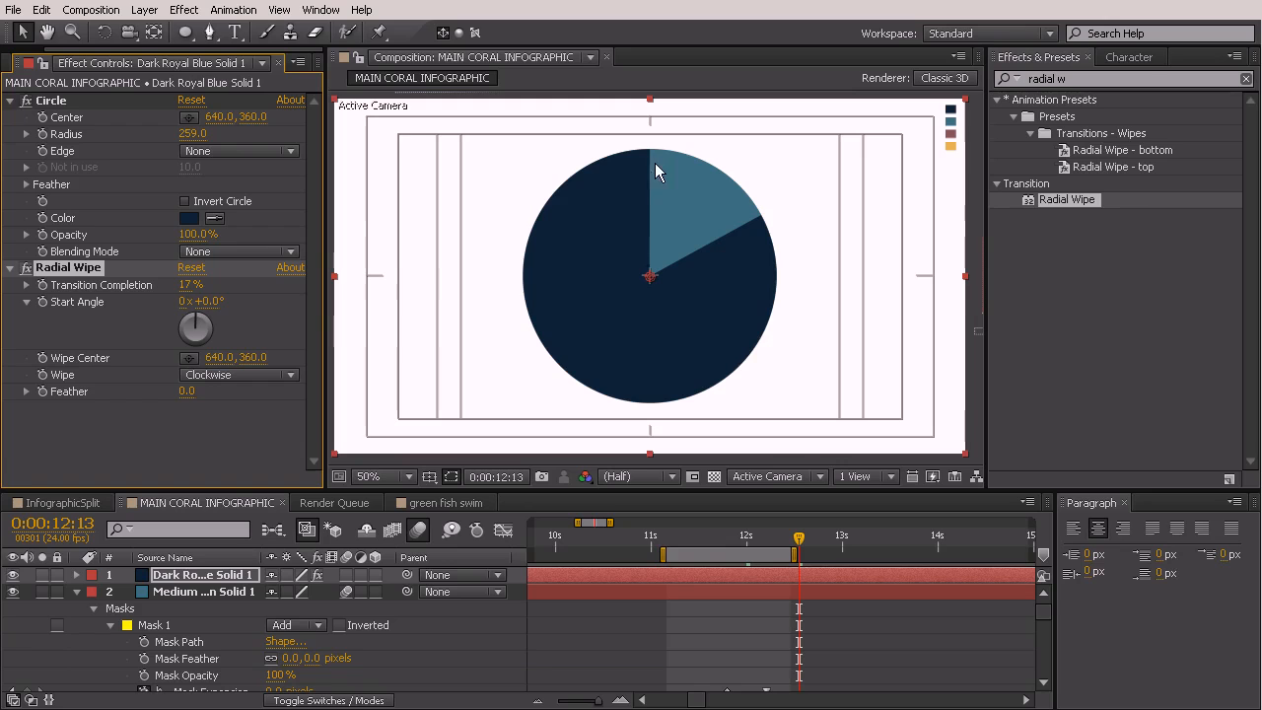
{"action": "mouse_move", "coordinate": [641, 239]}
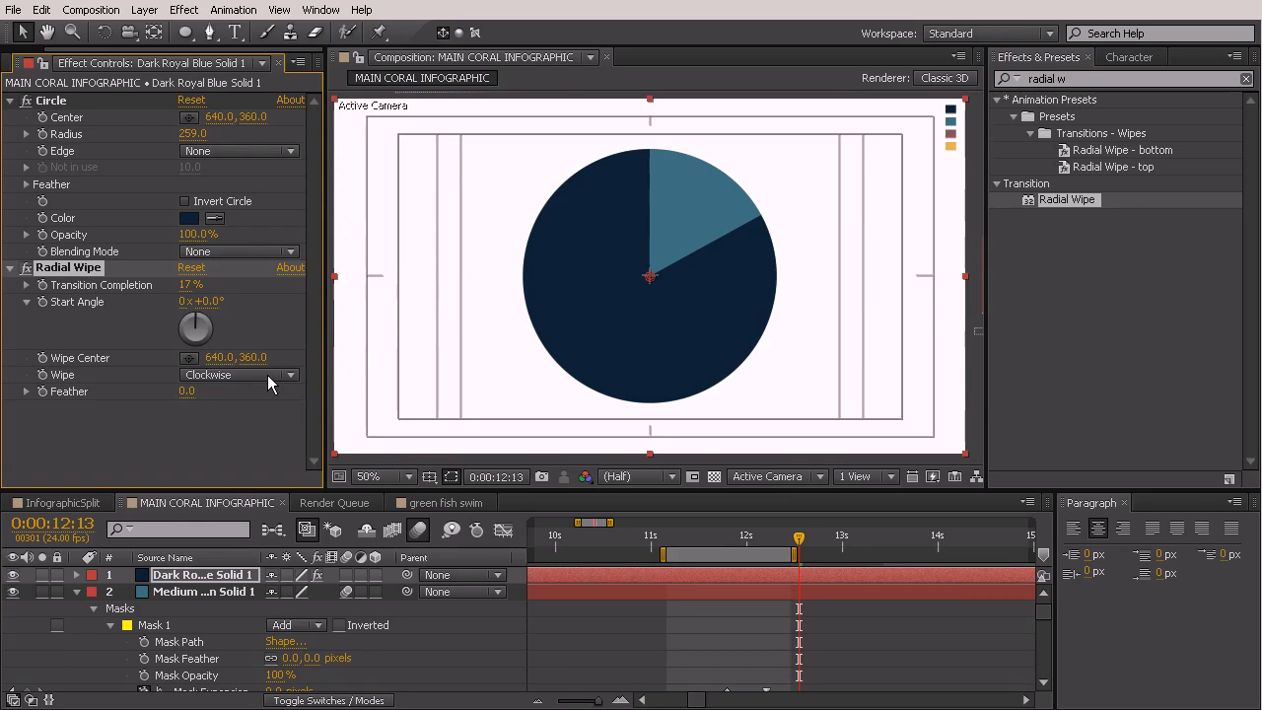
Step: Set the Radial Wipe direction to Counterclockwise
{"action": "left_click", "coordinate": [237, 374]}
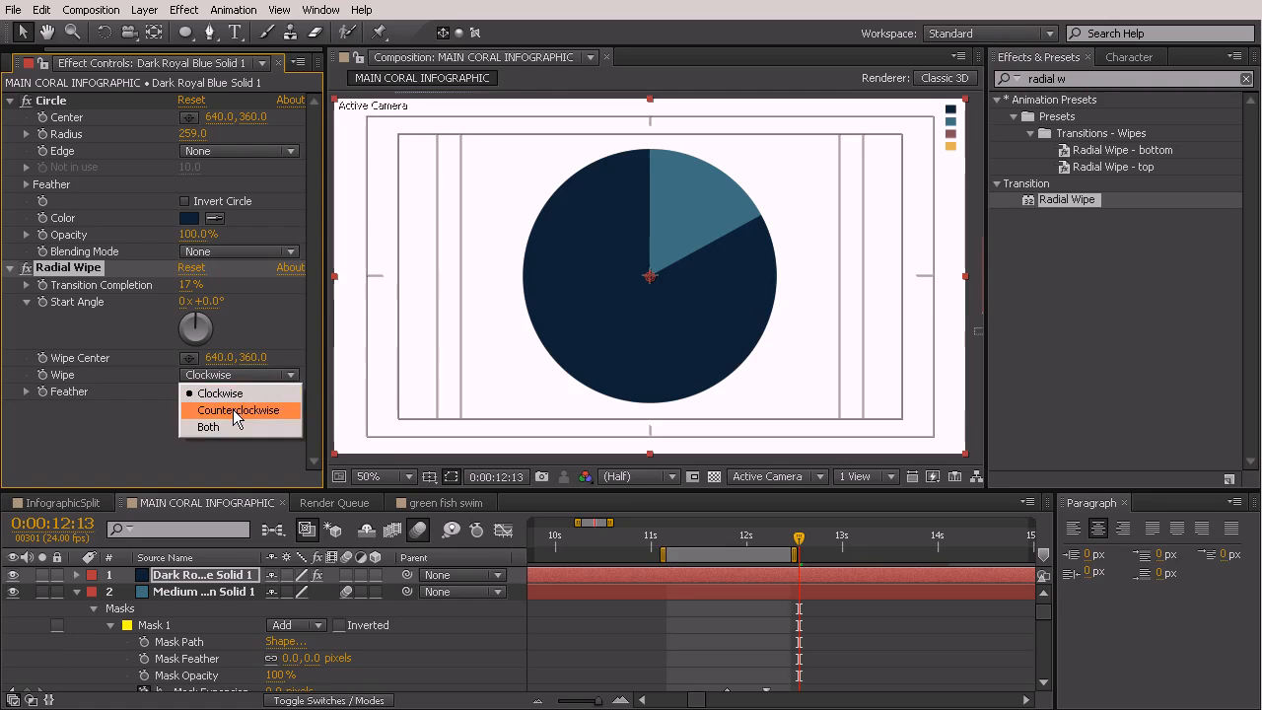
{"action": "left_click", "coordinate": [239, 410]}
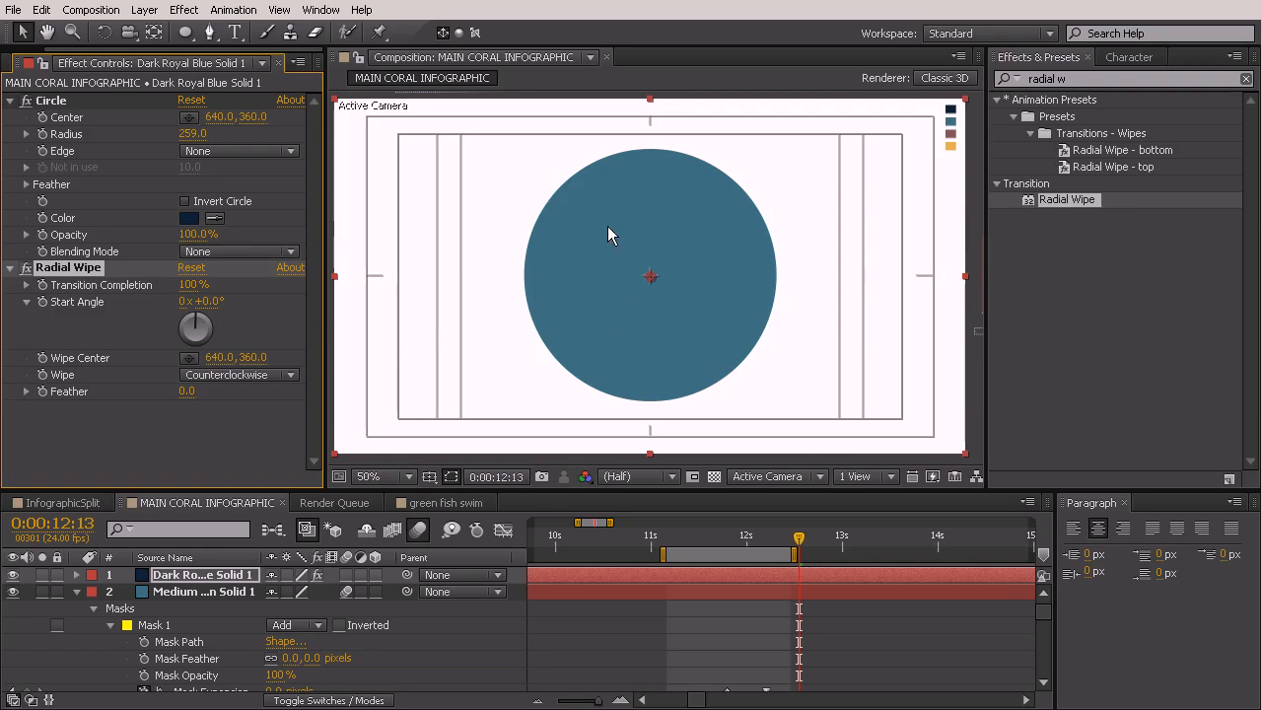
{"action": "mouse_move", "coordinate": [641, 219]}
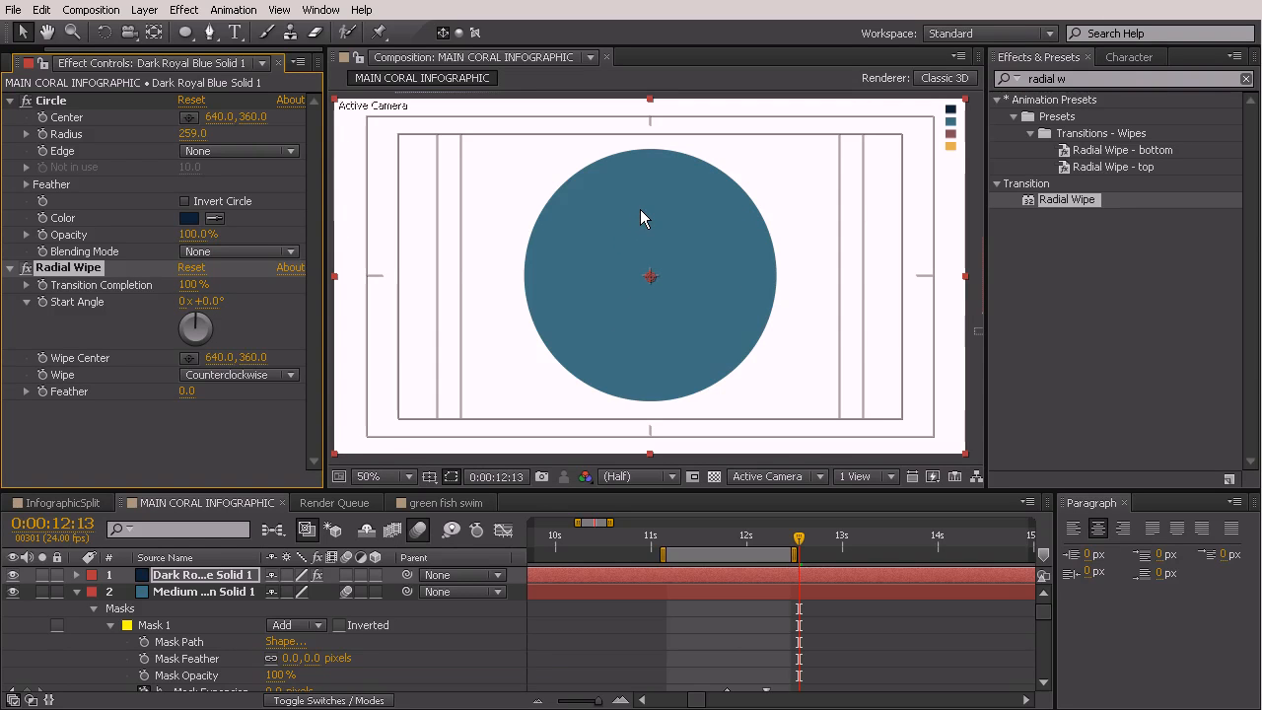
{"action": "mouse_move", "coordinate": [678, 215]}
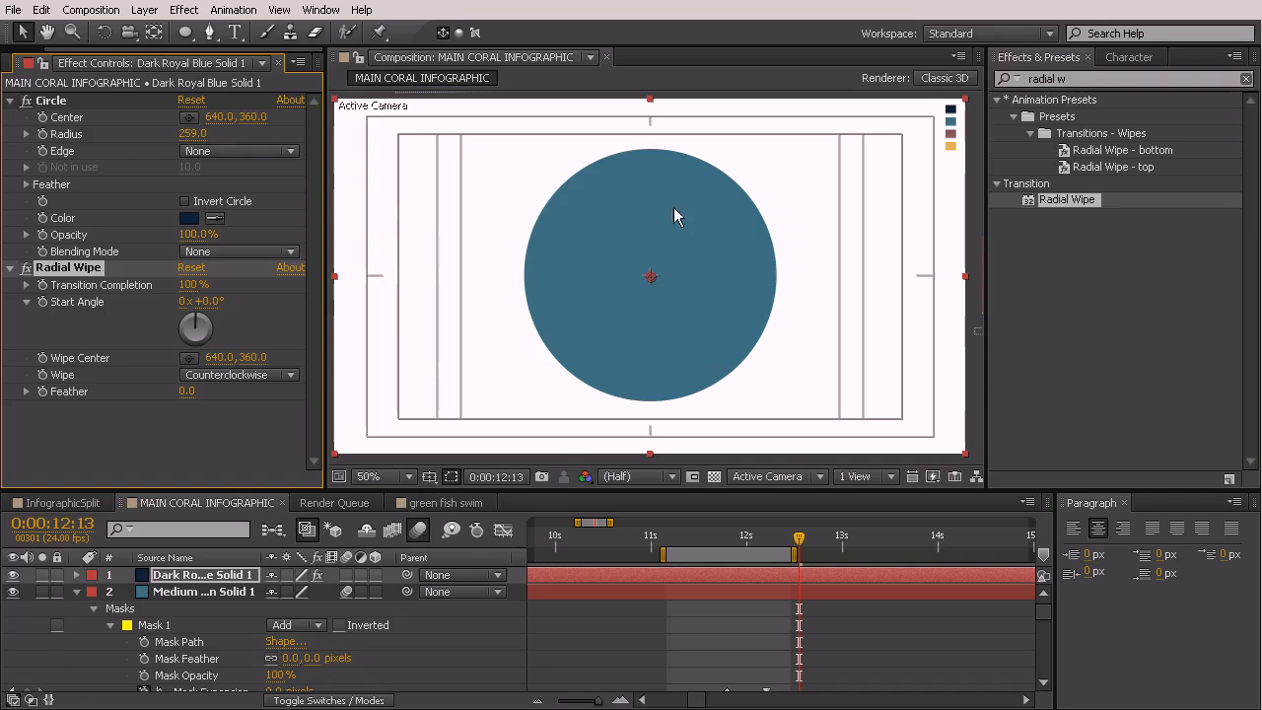
{"action": "mouse_move", "coordinate": [738, 520]}
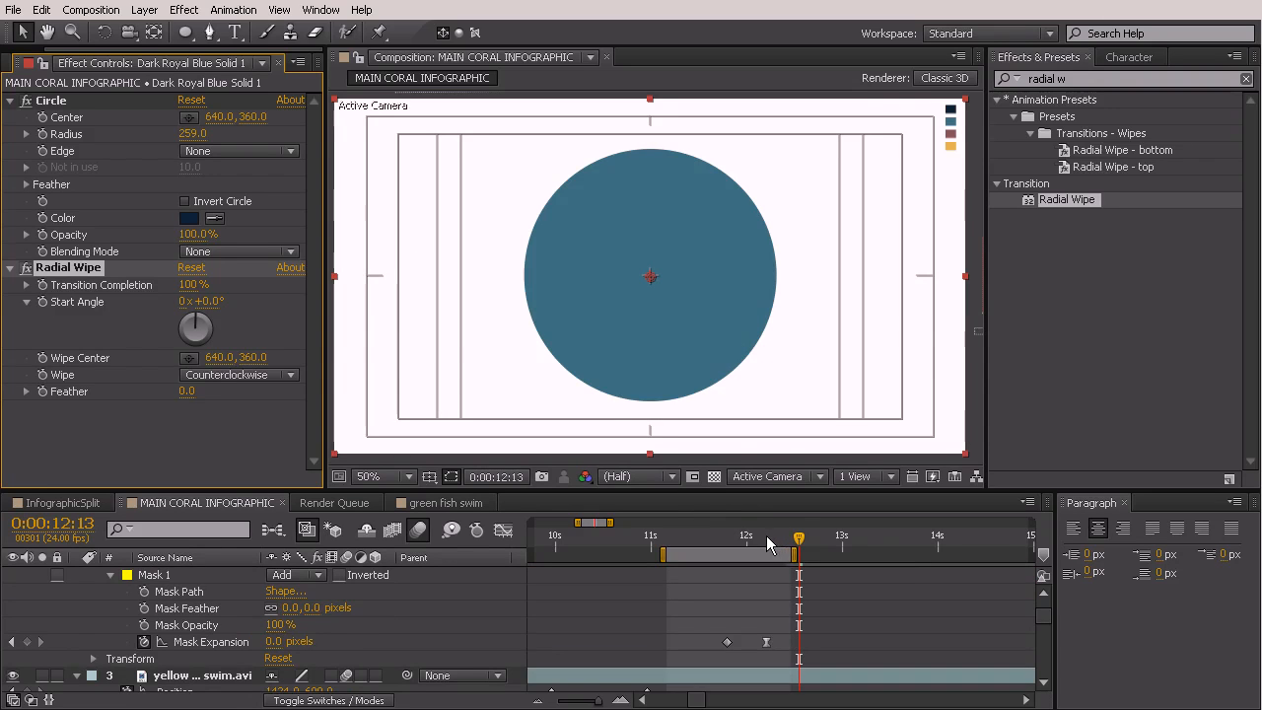
Step: Keyframe Transition Completion from 100% down to 75% so the navy wedge grows in
{"action": "left_click_drag", "start_coordinate": [798, 540], "coordinate": [753, 541]}
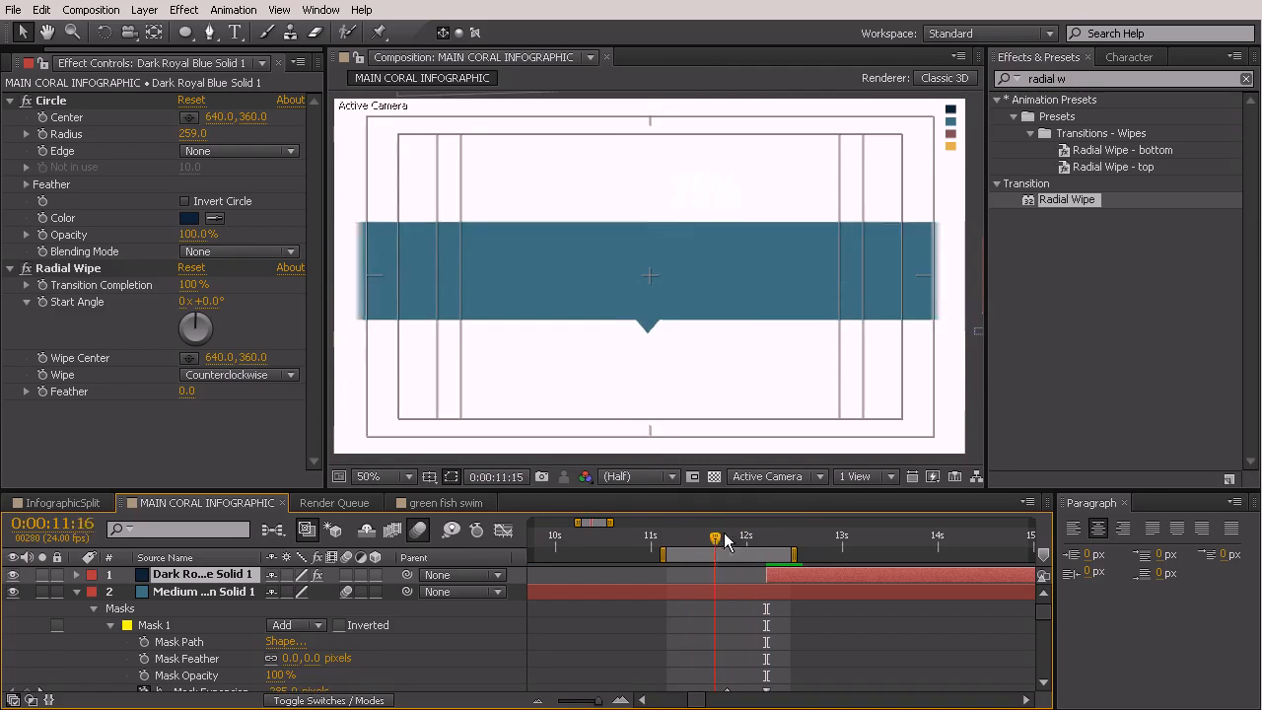
{"action": "left_click_drag", "start_coordinate": [714, 536], "coordinate": [765, 536]}
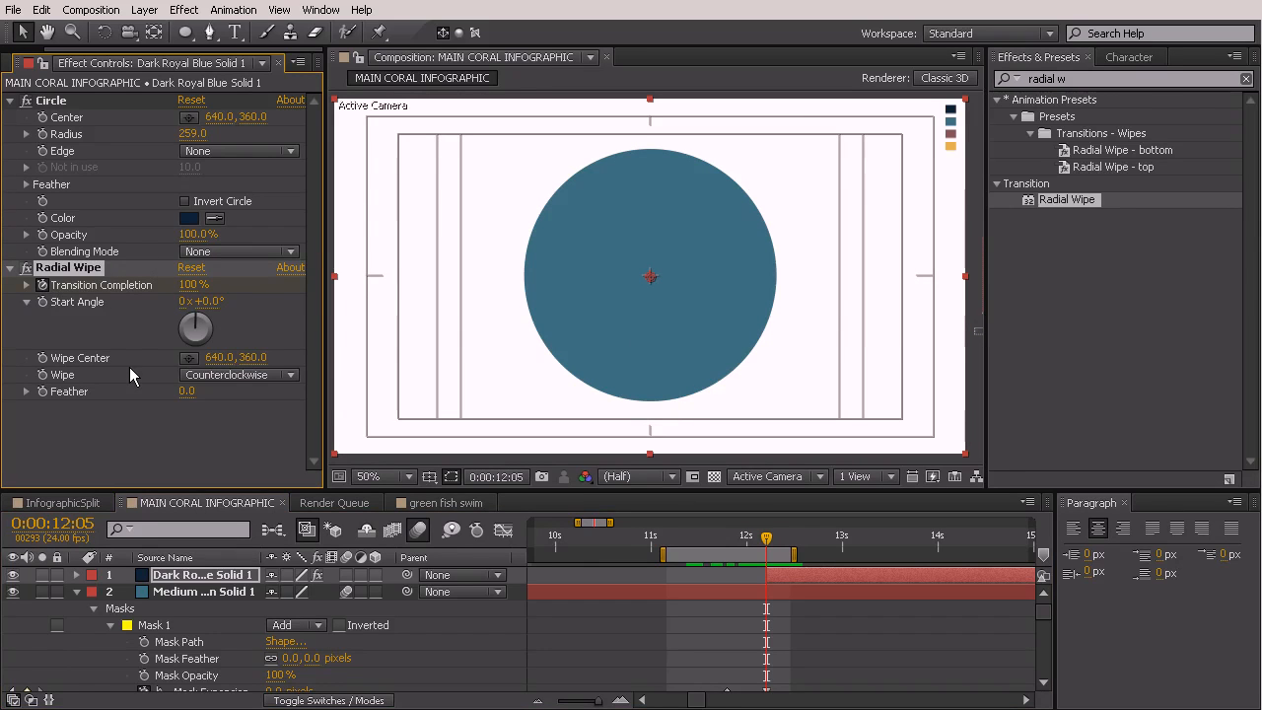
{"action": "mouse_move", "coordinate": [148, 374]}
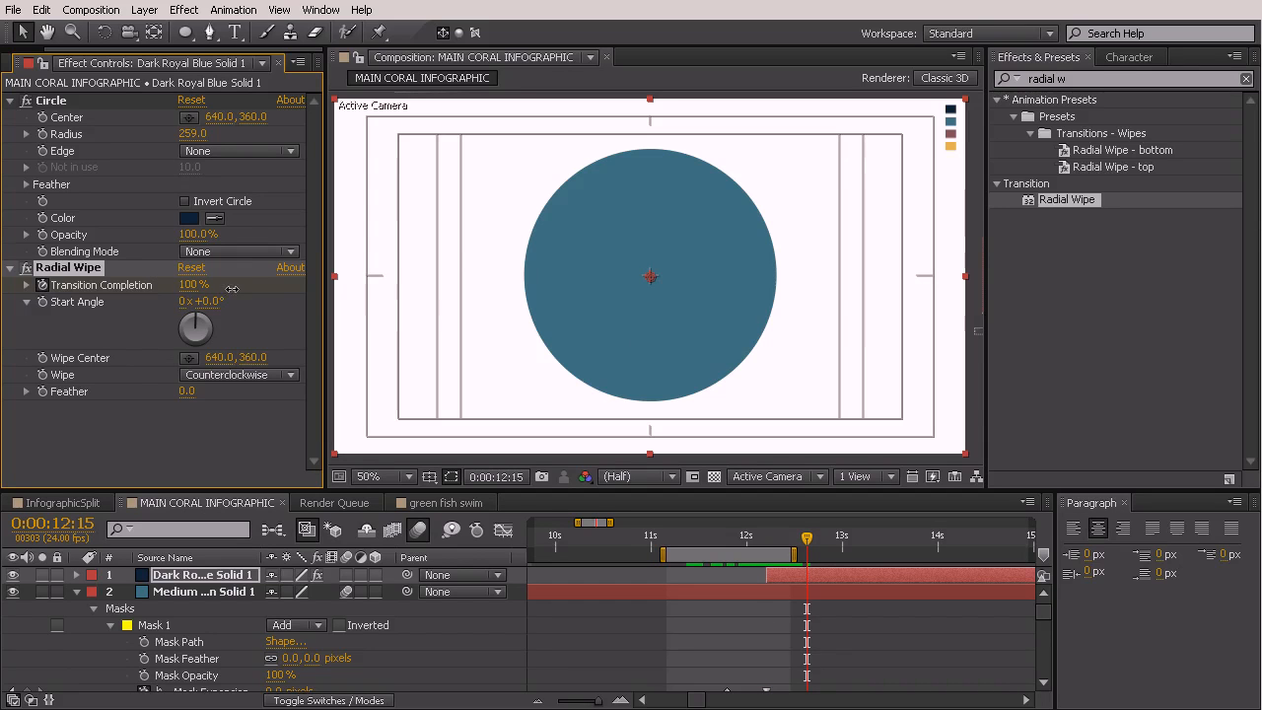
{"action": "left_click_drag", "start_coordinate": [207, 284], "coordinate": [188, 284]}
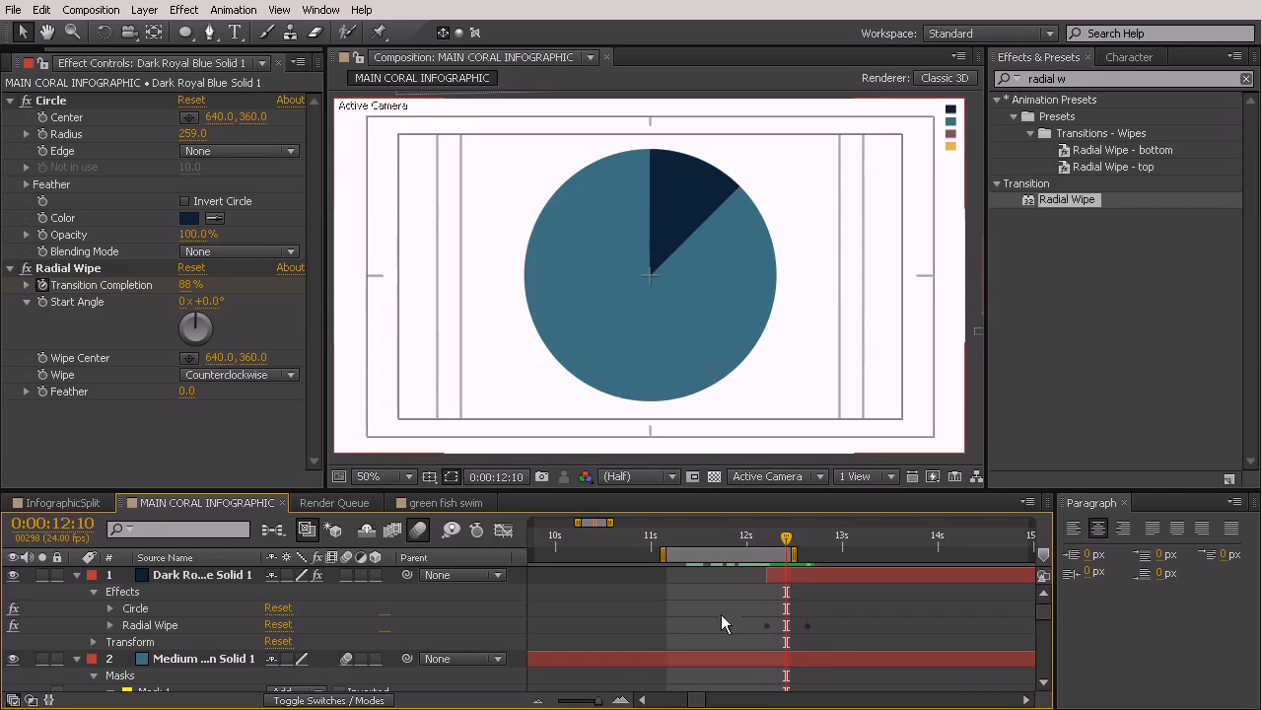
{"action": "mouse_move", "coordinate": [809, 635]}
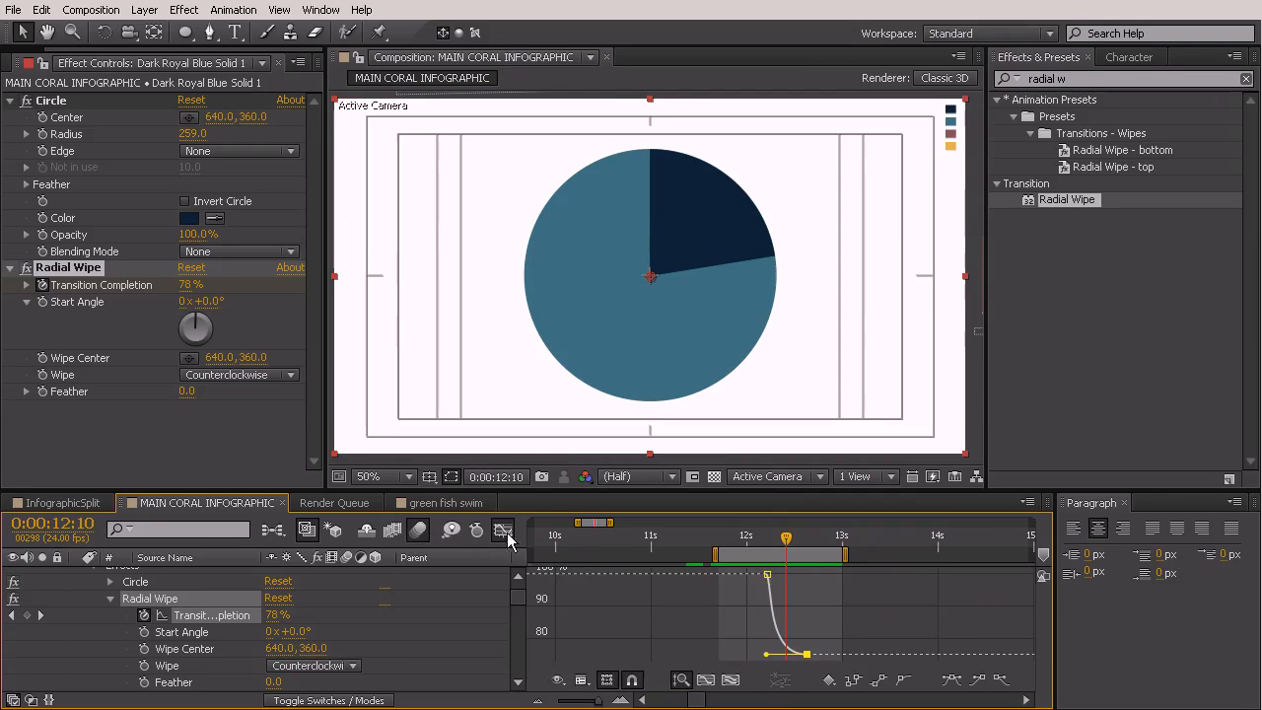
Step: Apply Easy Ease Out to the Transition Completion keyframes via Animation > Keyframe Assistant
{"action": "left_click", "coordinate": [503, 530]}
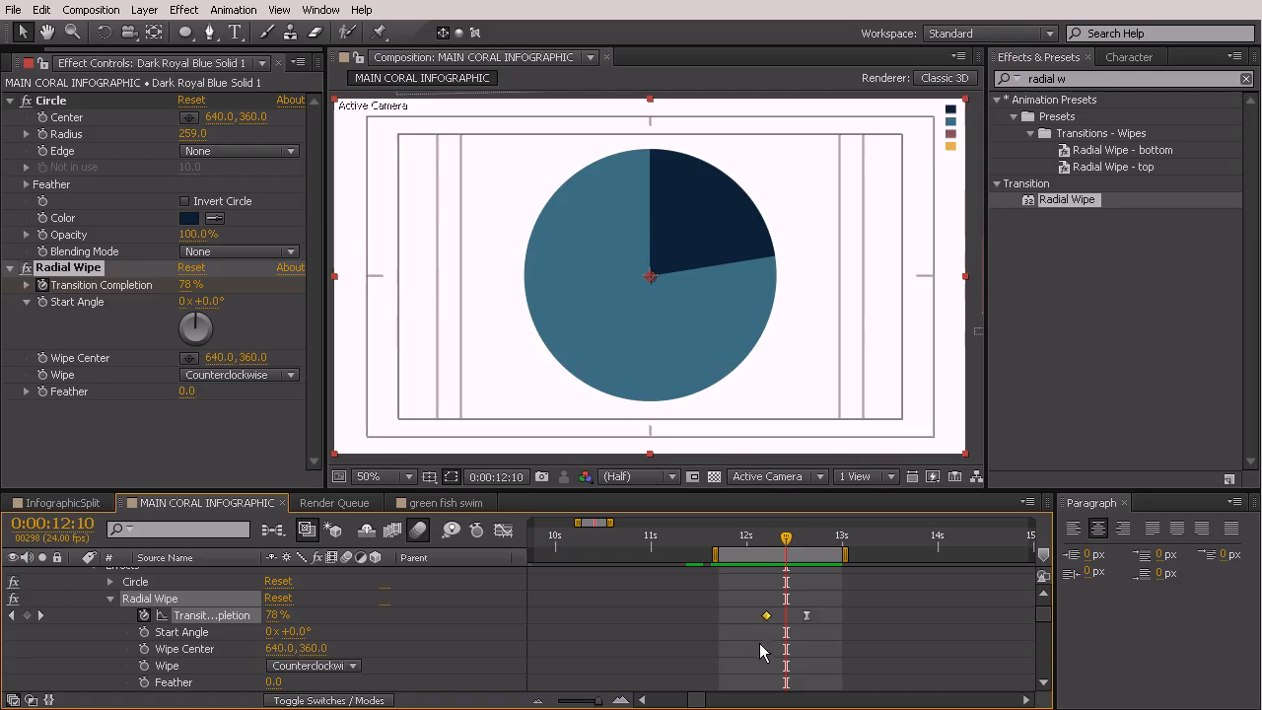
{"action": "right_click", "coordinate": [768, 616]}
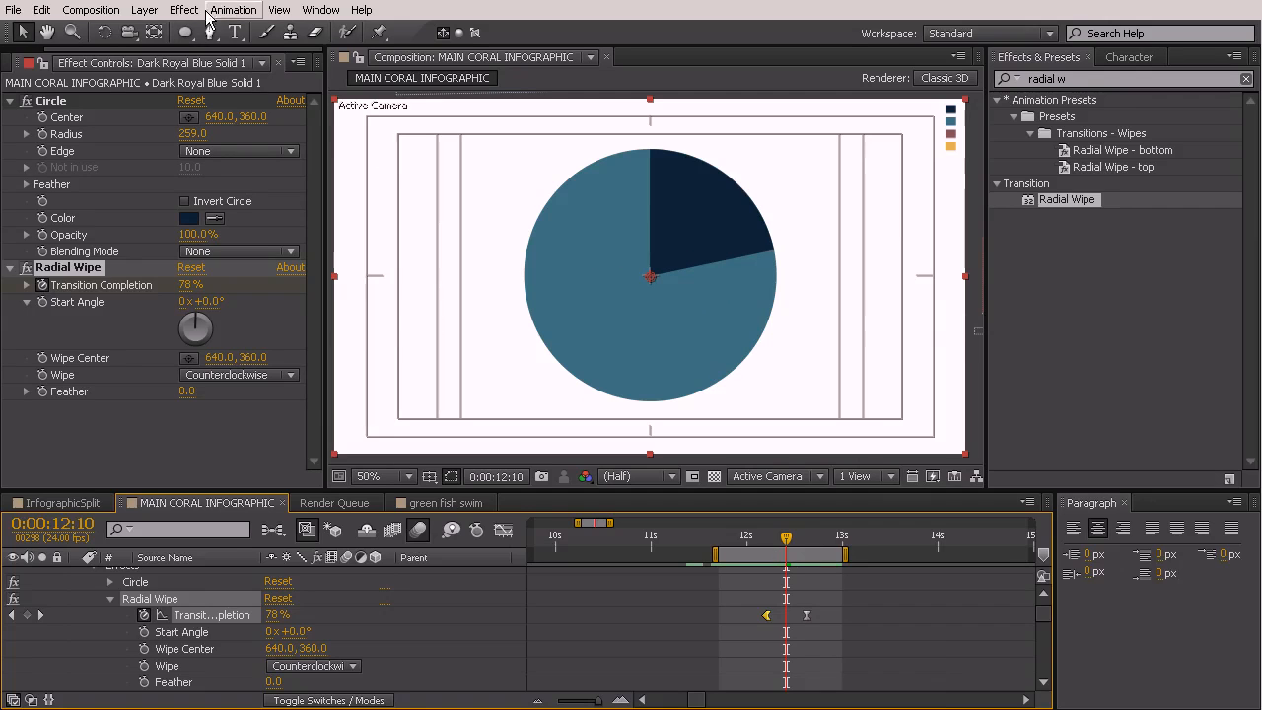
{"action": "left_click", "coordinate": [232, 8]}
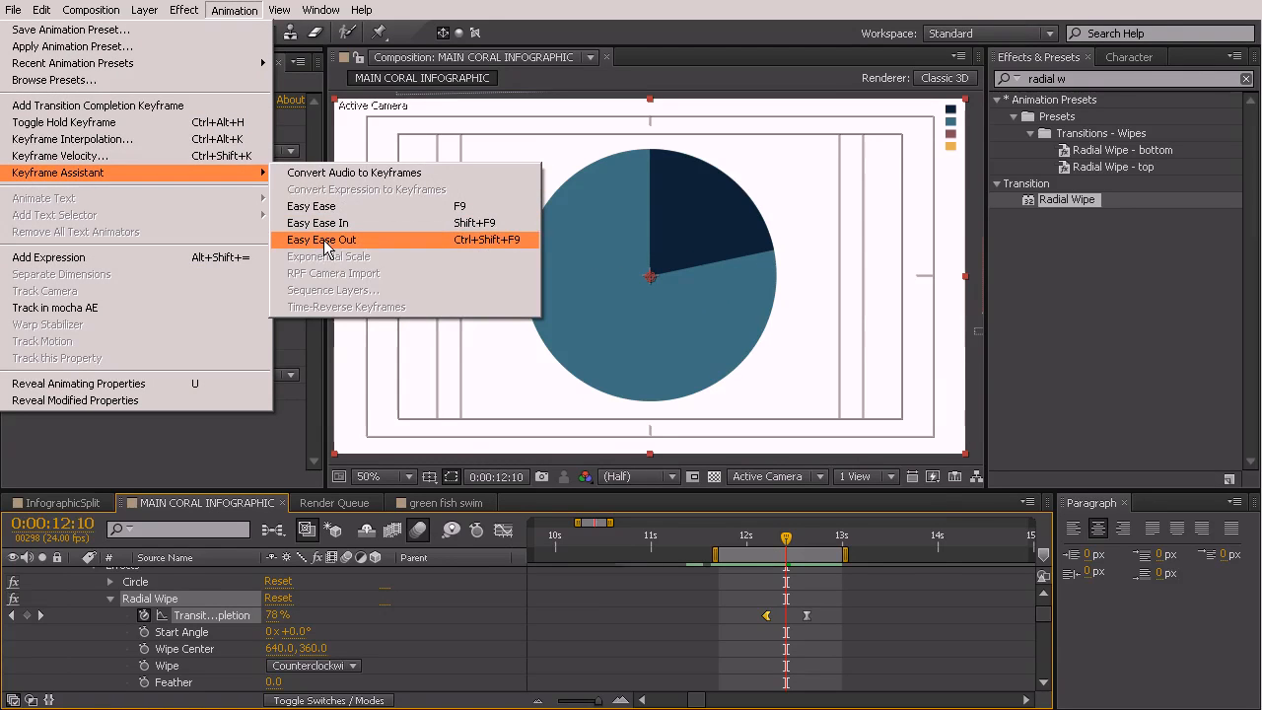
{"action": "left_click", "coordinate": [320, 240]}
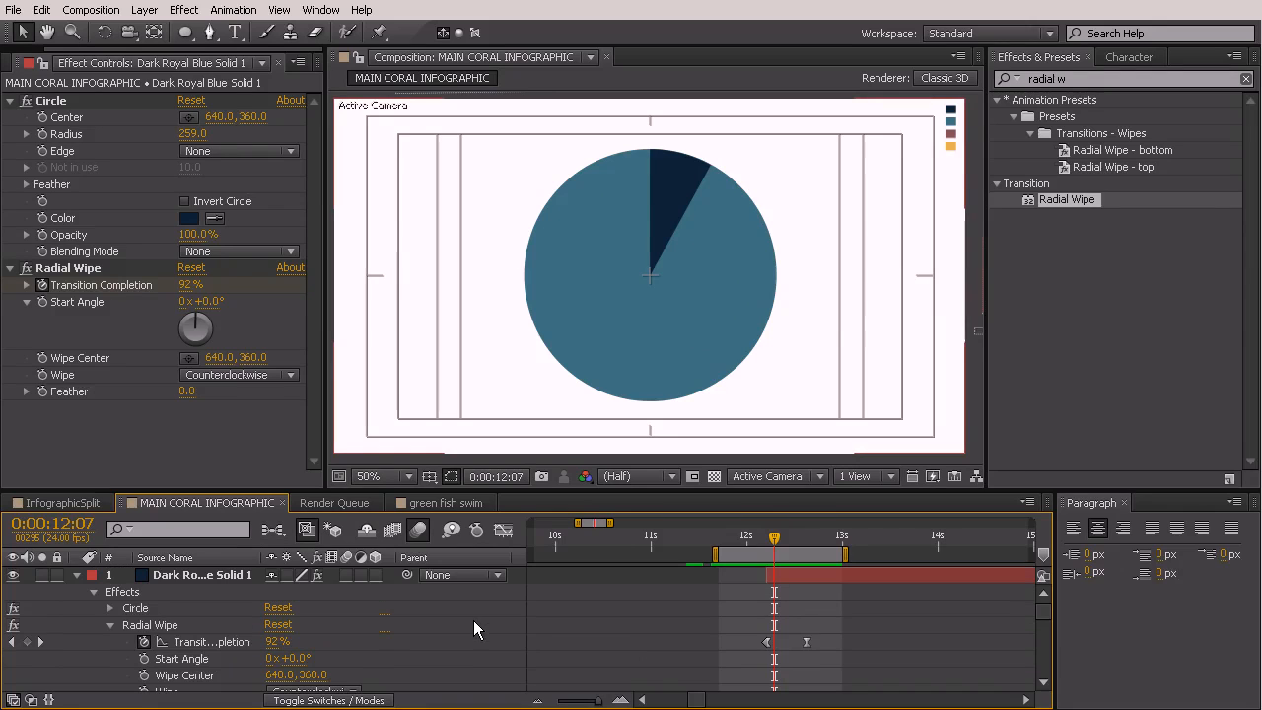
{"action": "left_click", "coordinate": [1068, 199]}
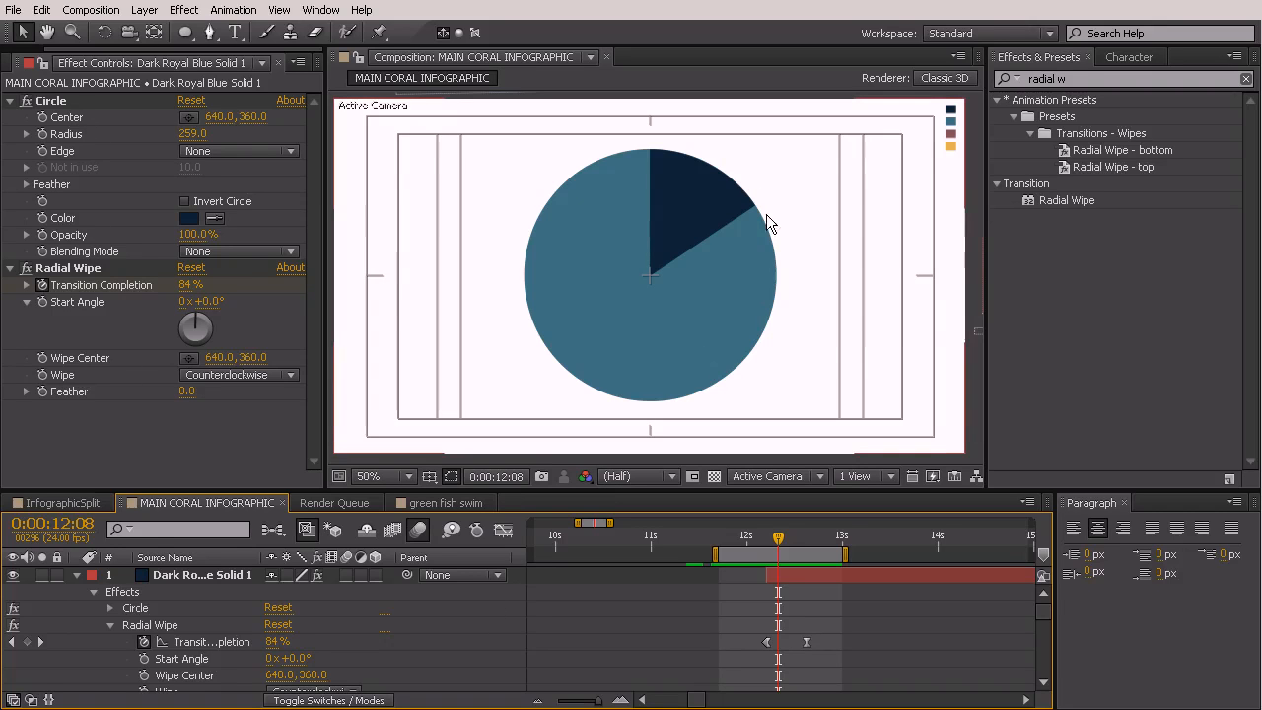
{"action": "mouse_move", "coordinate": [373, 667]}
{"action": "type", "text": "cc force"}
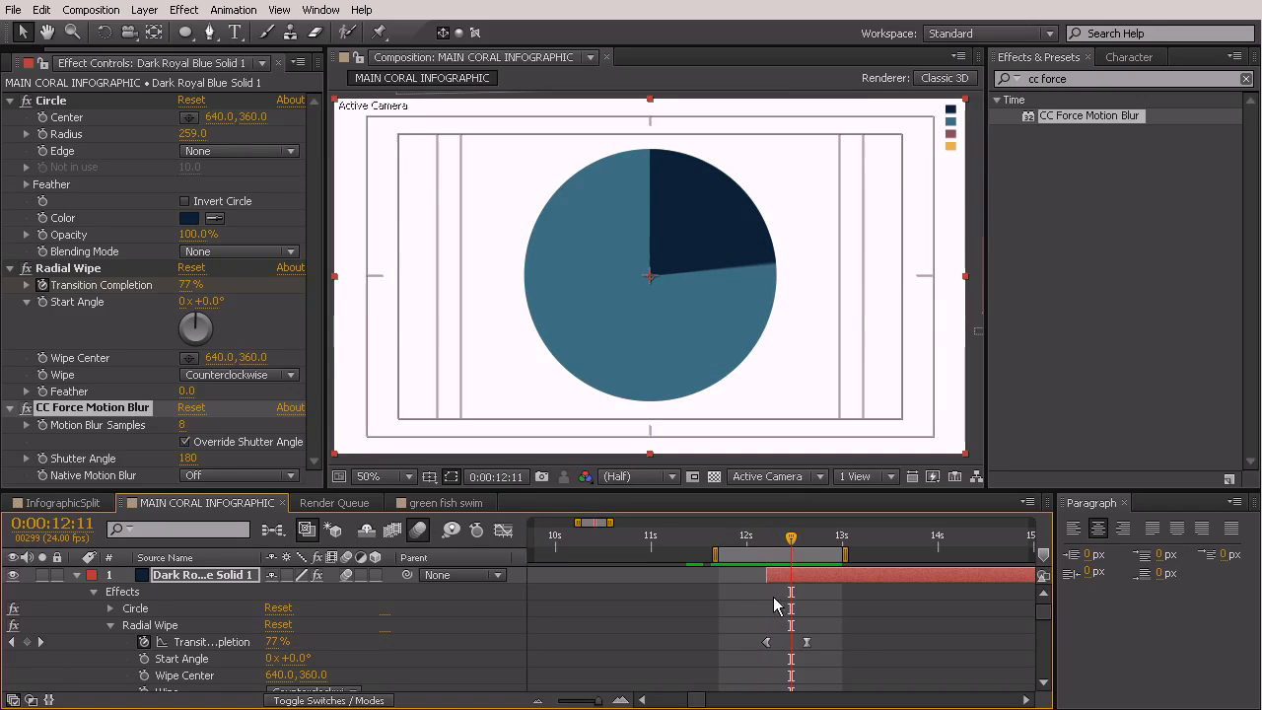
{"action": "mouse_move", "coordinate": [531, 501]}
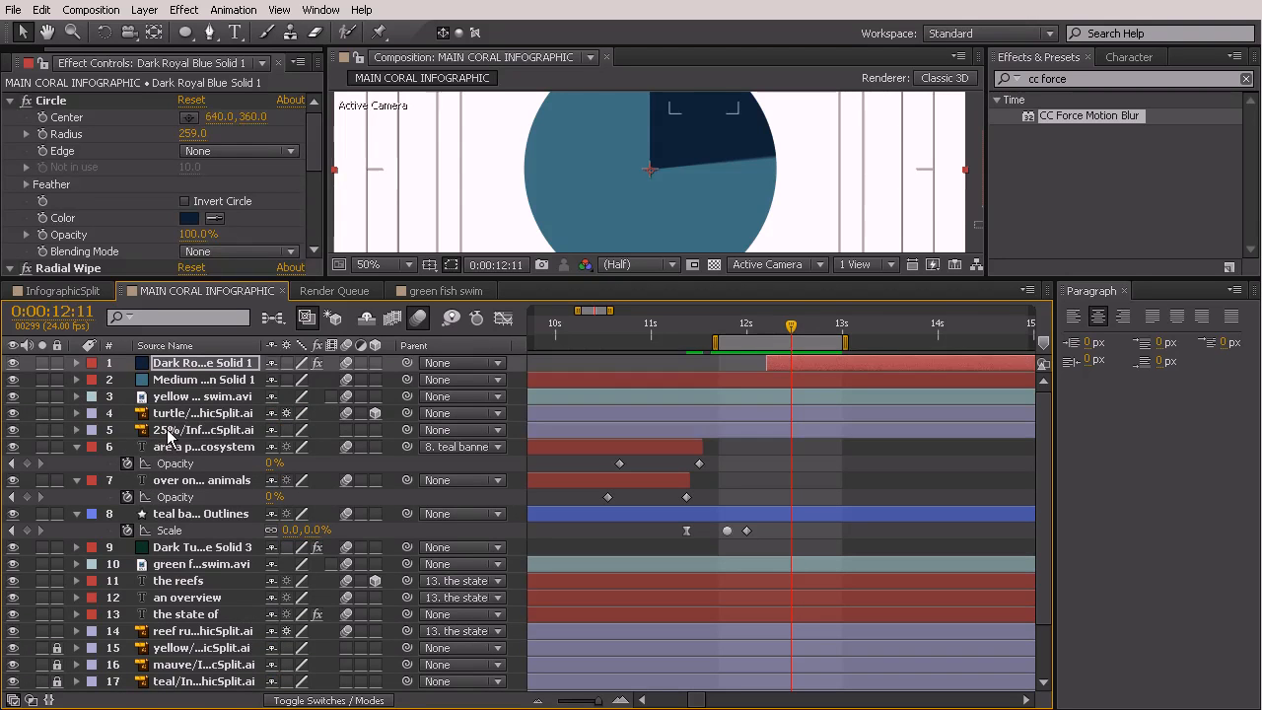
Step: Select the 25% label layer after adding CC Force Motion Blur to the navy solid
{"action": "left_click", "coordinate": [203, 430]}
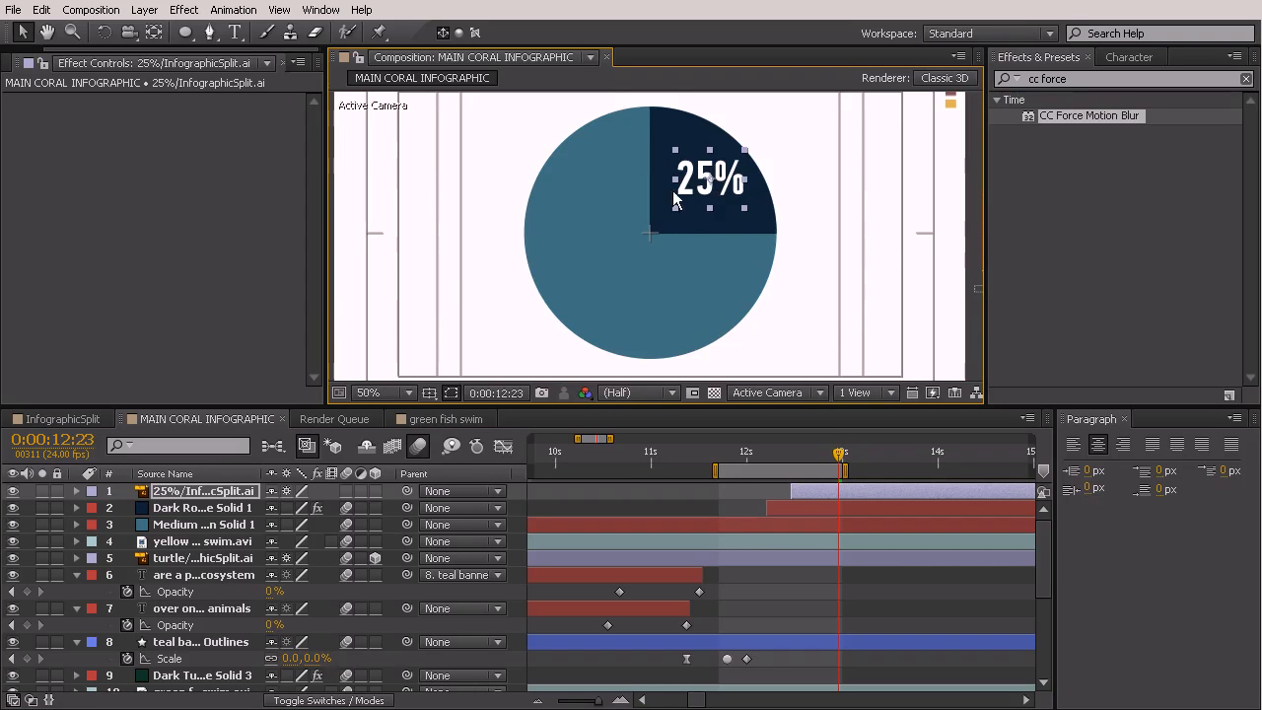
Step: Set Scale keyframes on the 25% label at successive frames so it grows and overshoots
{"action": "left_click_drag", "start_coordinate": [841, 452], "coordinate": [819, 452]}
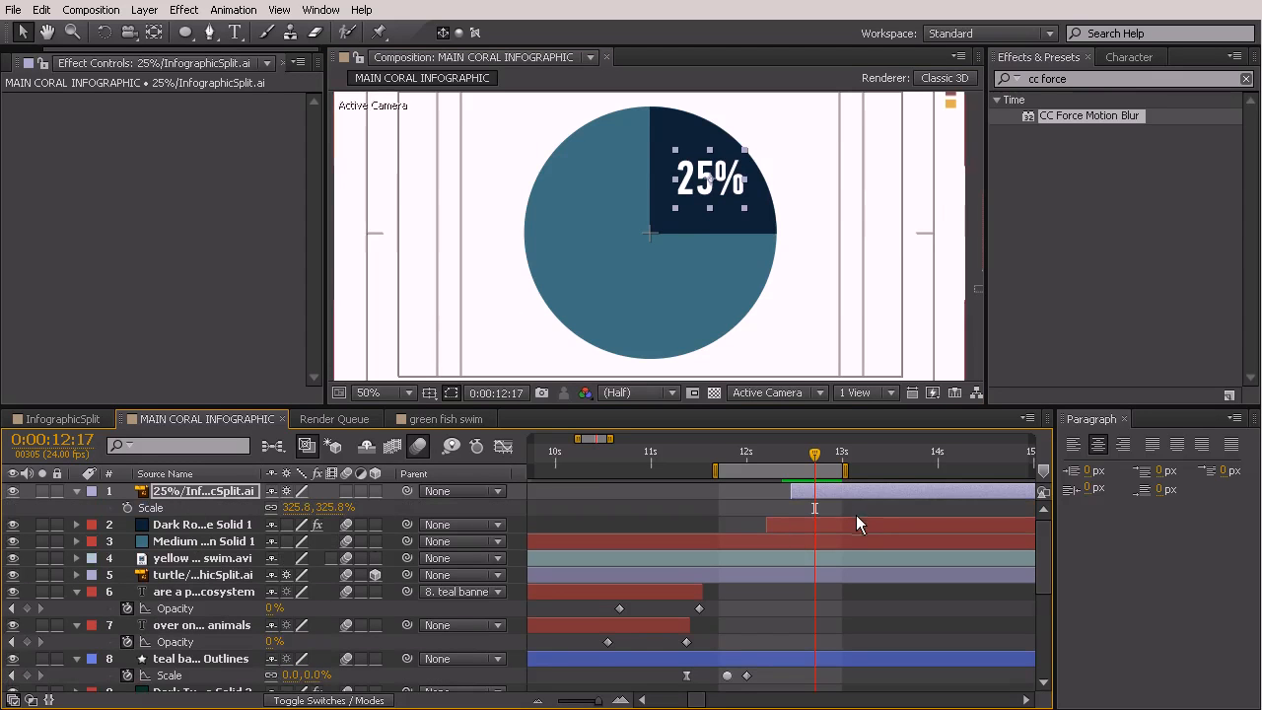
{"action": "left_click_drag", "start_coordinate": [814, 452], "coordinate": [789, 451]}
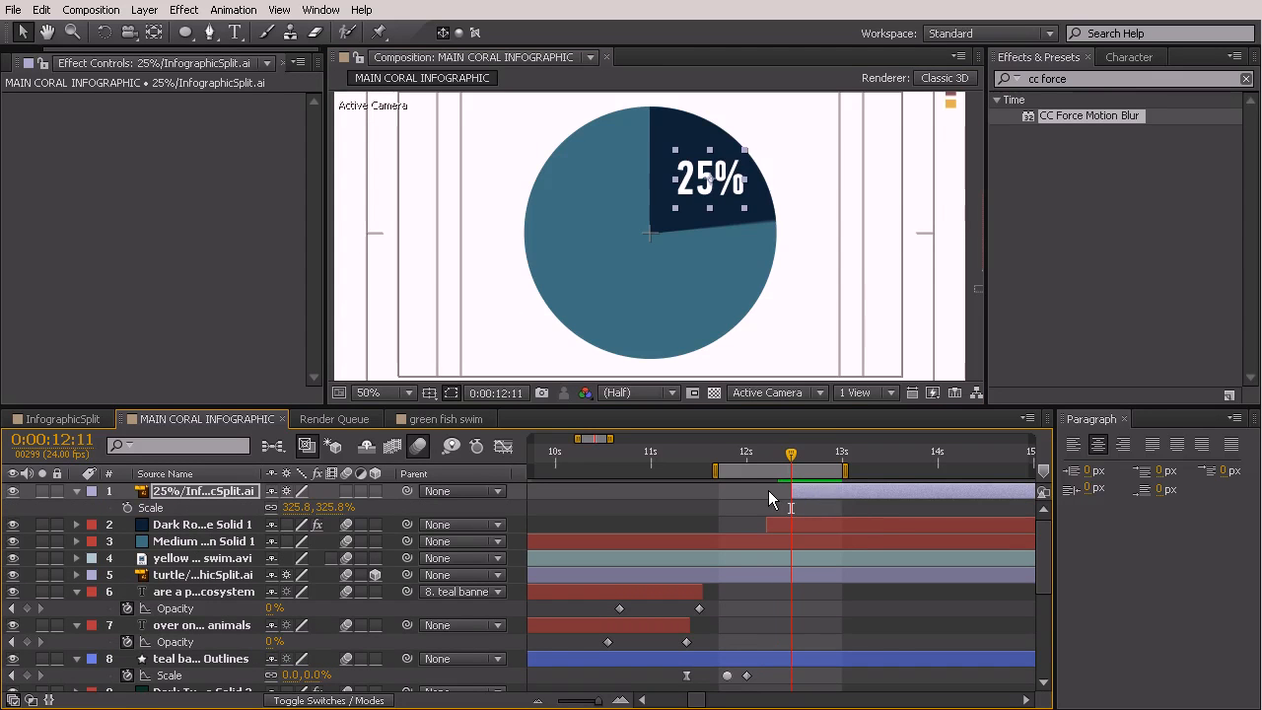
{"action": "mouse_move", "coordinate": [779, 497]}
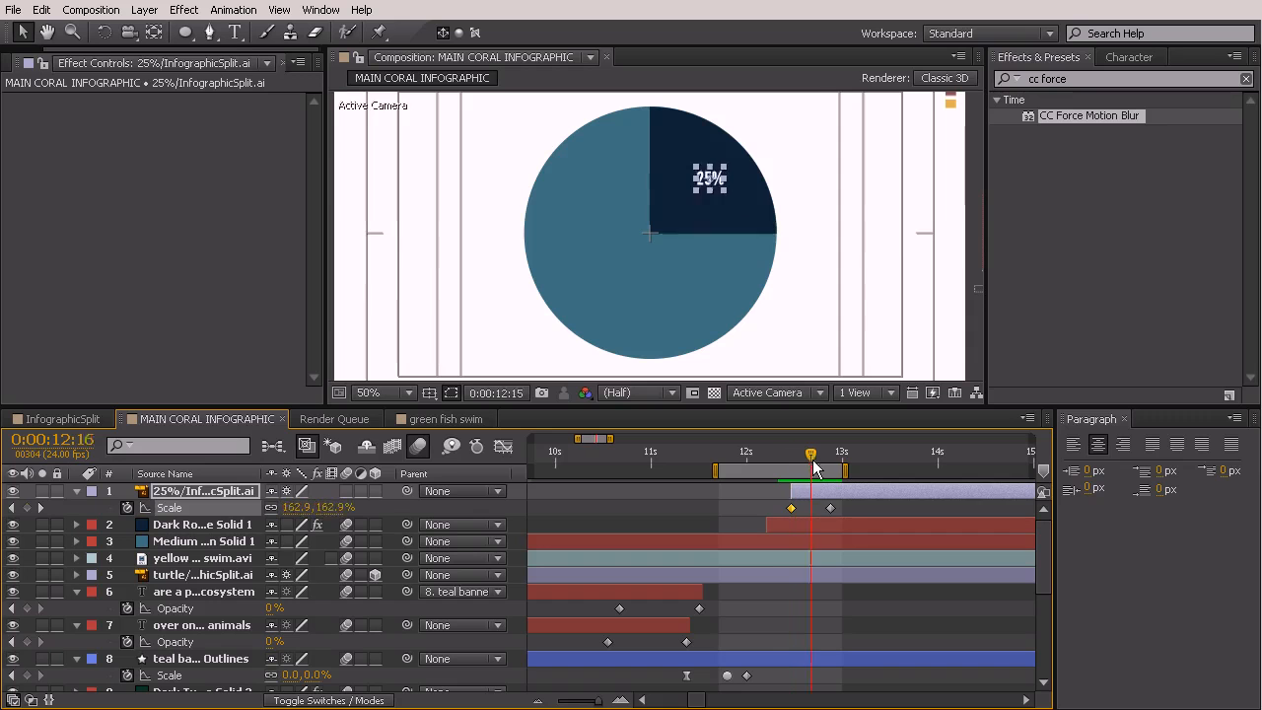
{"action": "left_click_drag", "start_coordinate": [811, 458], "coordinate": [781, 458]}
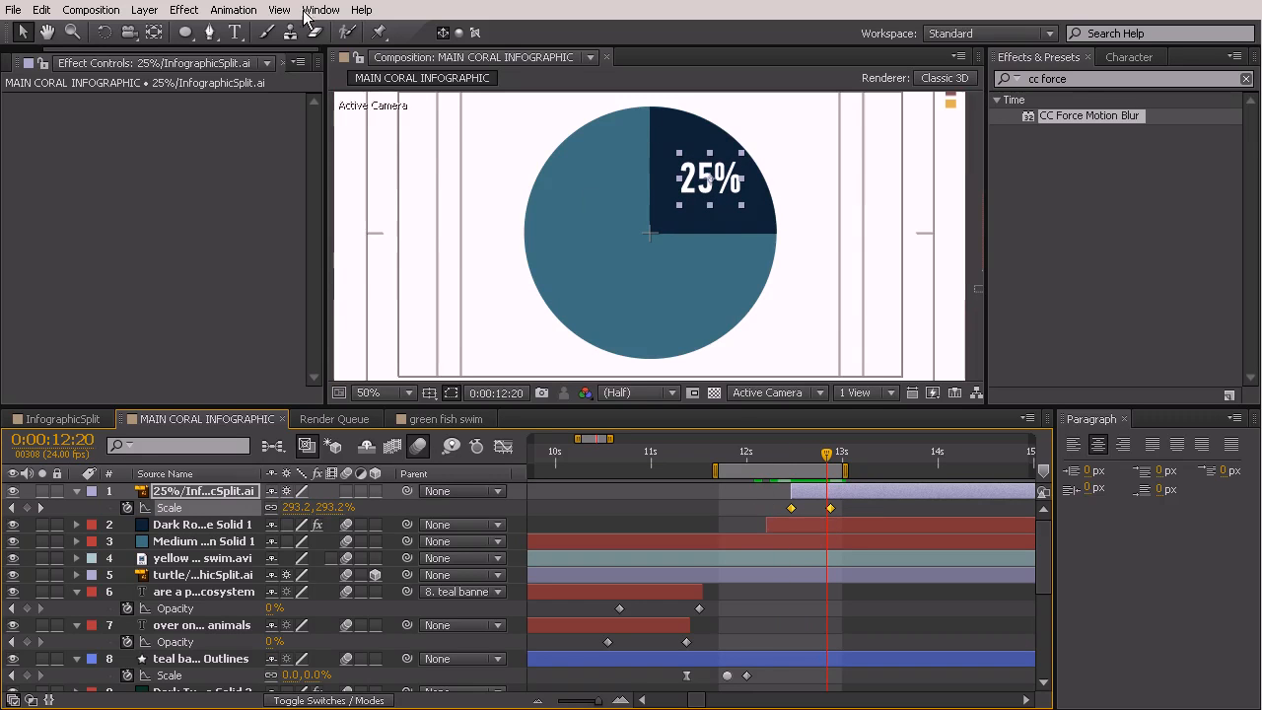
{"action": "left_click", "coordinate": [233, 10]}
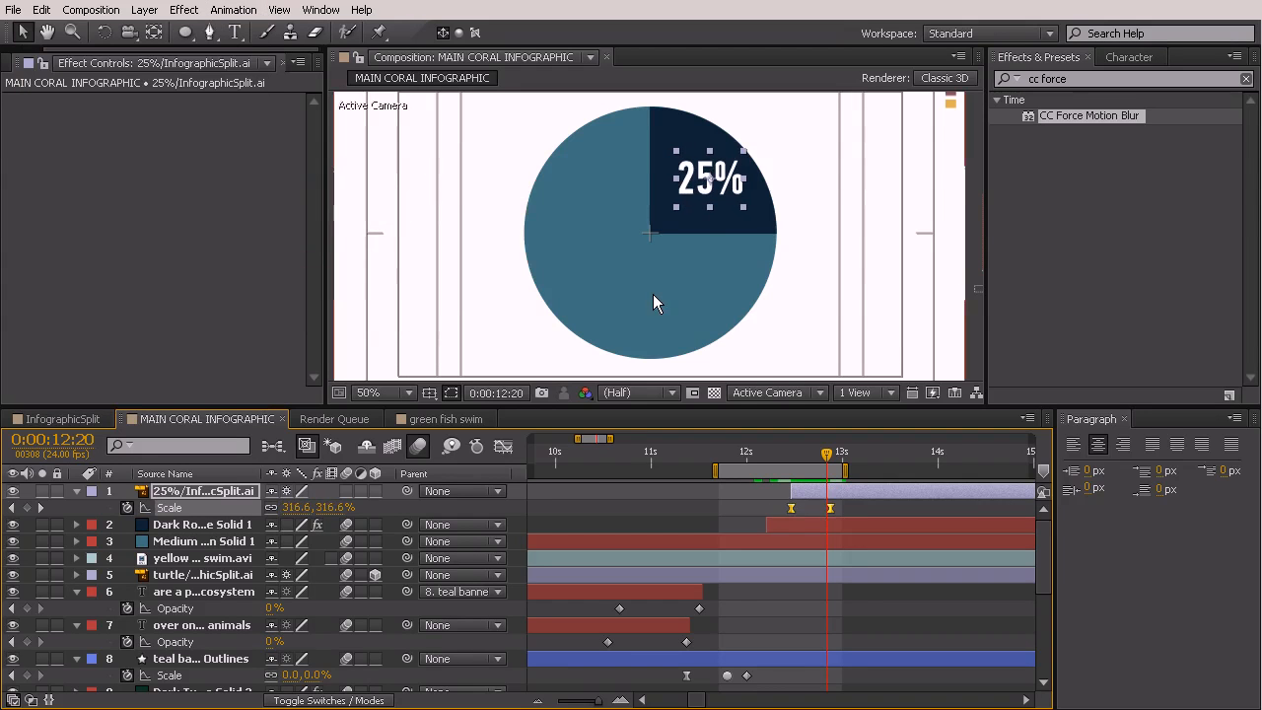
{"action": "mouse_move", "coordinate": [898, 509]}
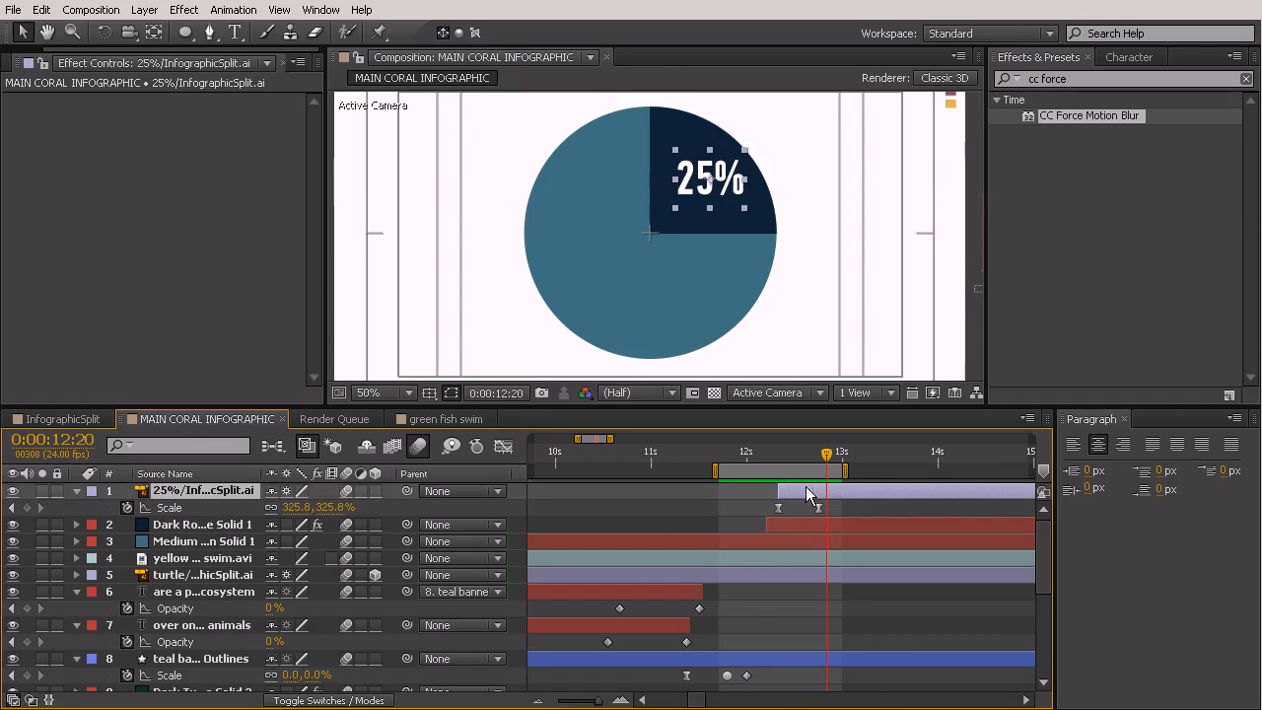
{"action": "mouse_move", "coordinate": [777, 509]}
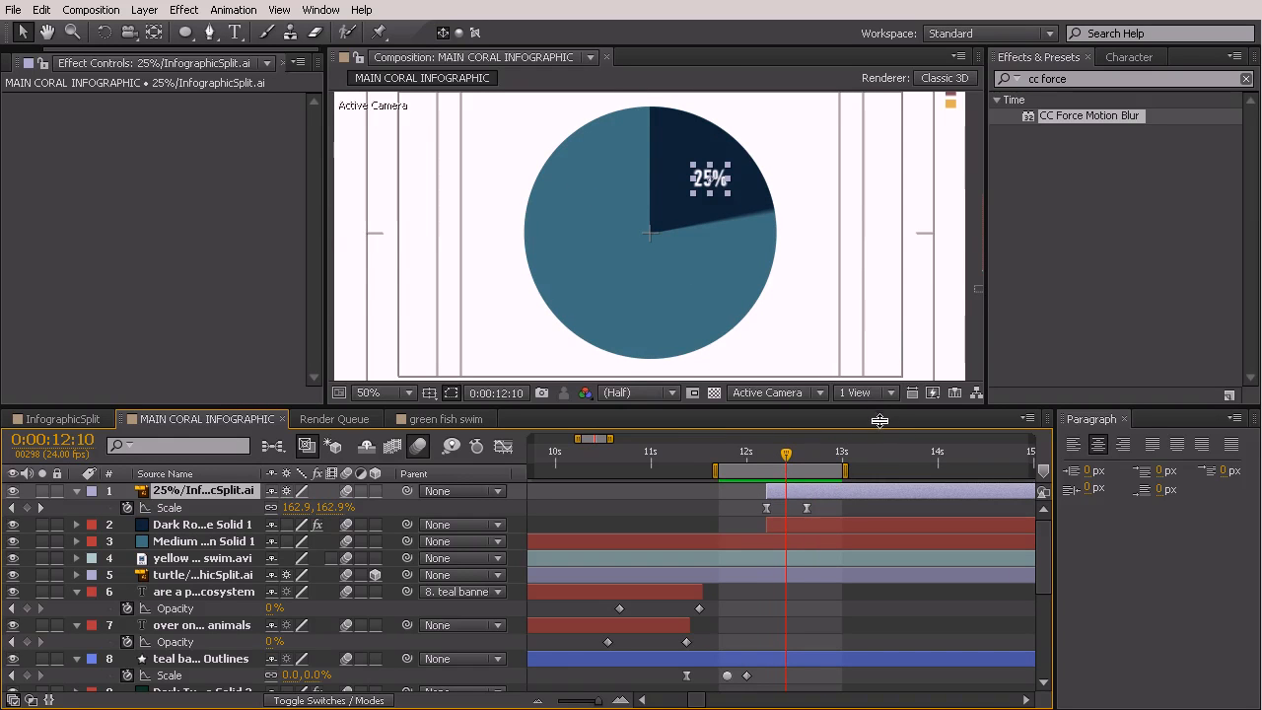
Step: Scrub through the wedge wipe and stop at 0:00:12:15 with the 25% label selected
{"action": "left_click", "coordinate": [201, 524]}
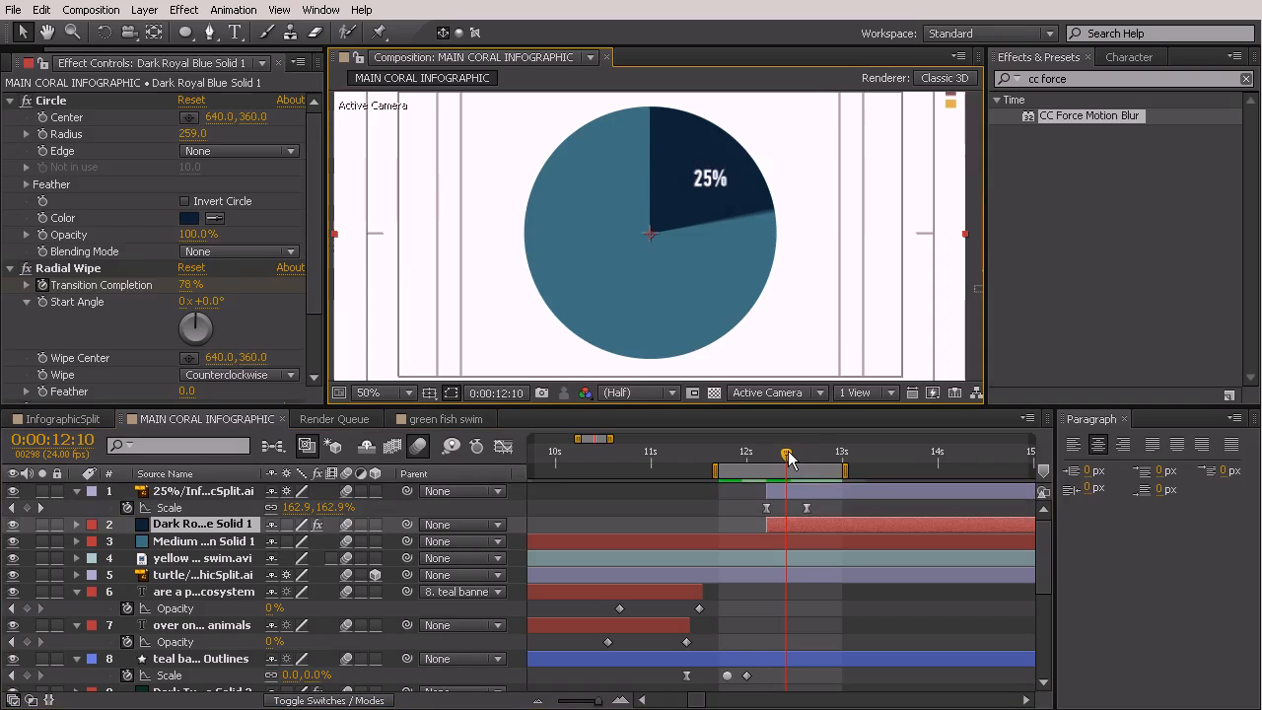
{"action": "left_click_drag", "start_coordinate": [789, 454], "coordinate": [776, 453]}
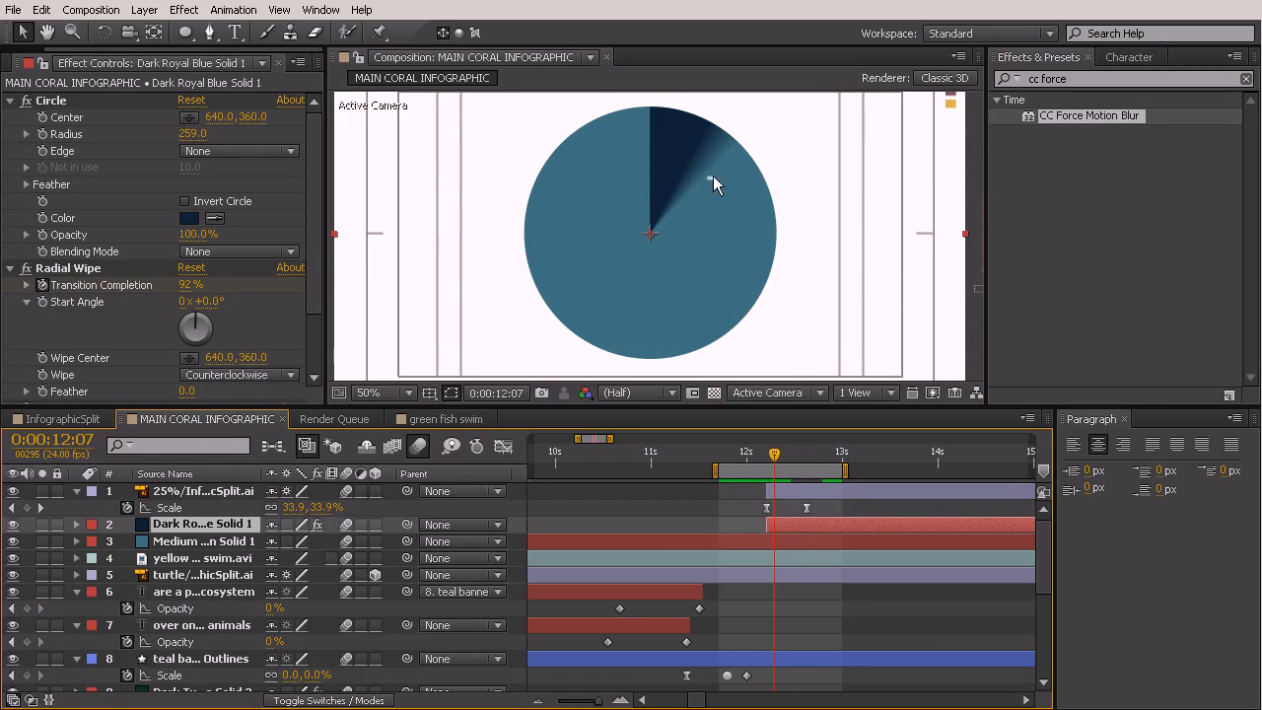
{"action": "left_click", "coordinate": [203, 489]}
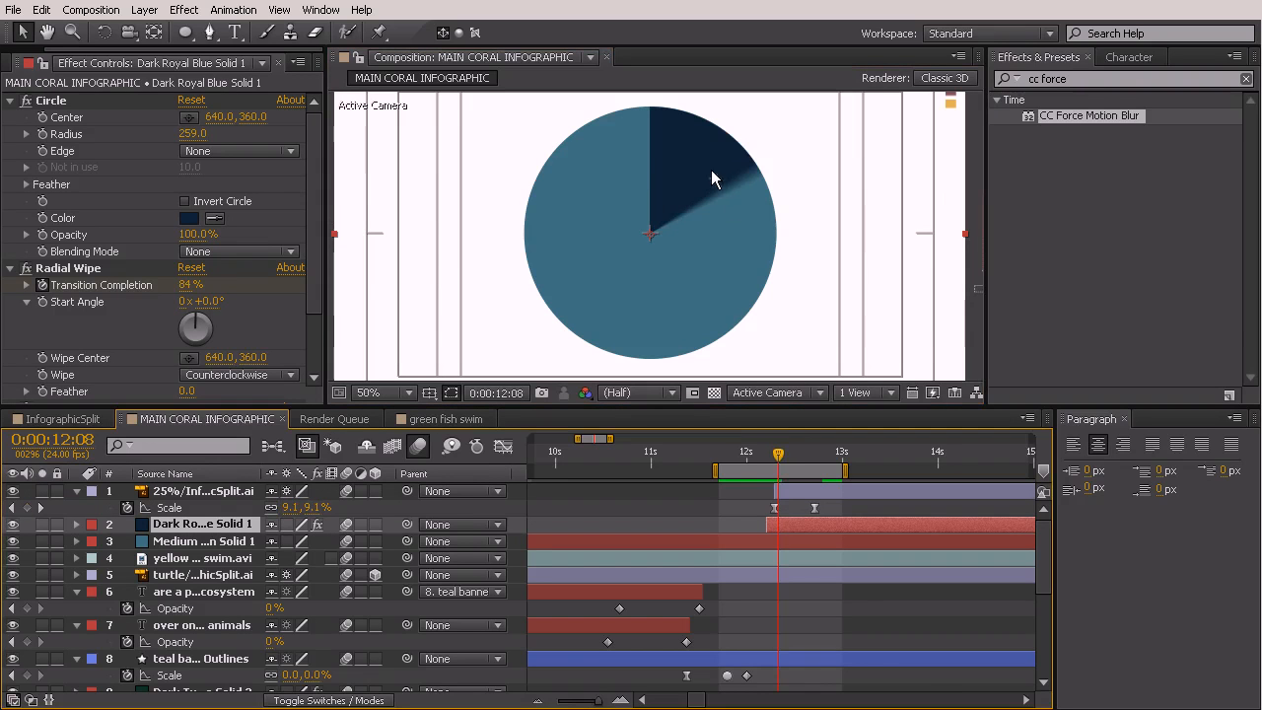
{"action": "mouse_move", "coordinate": [714, 215]}
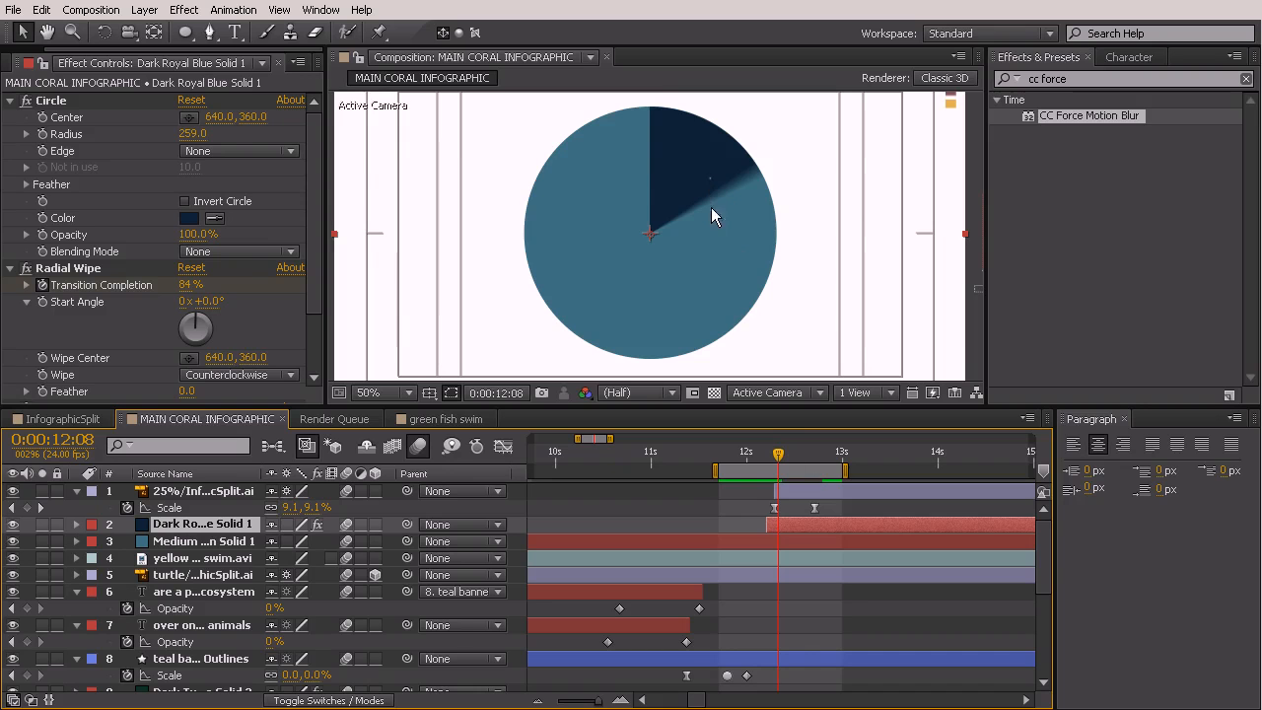
{"action": "mouse_move", "coordinate": [779, 469]}
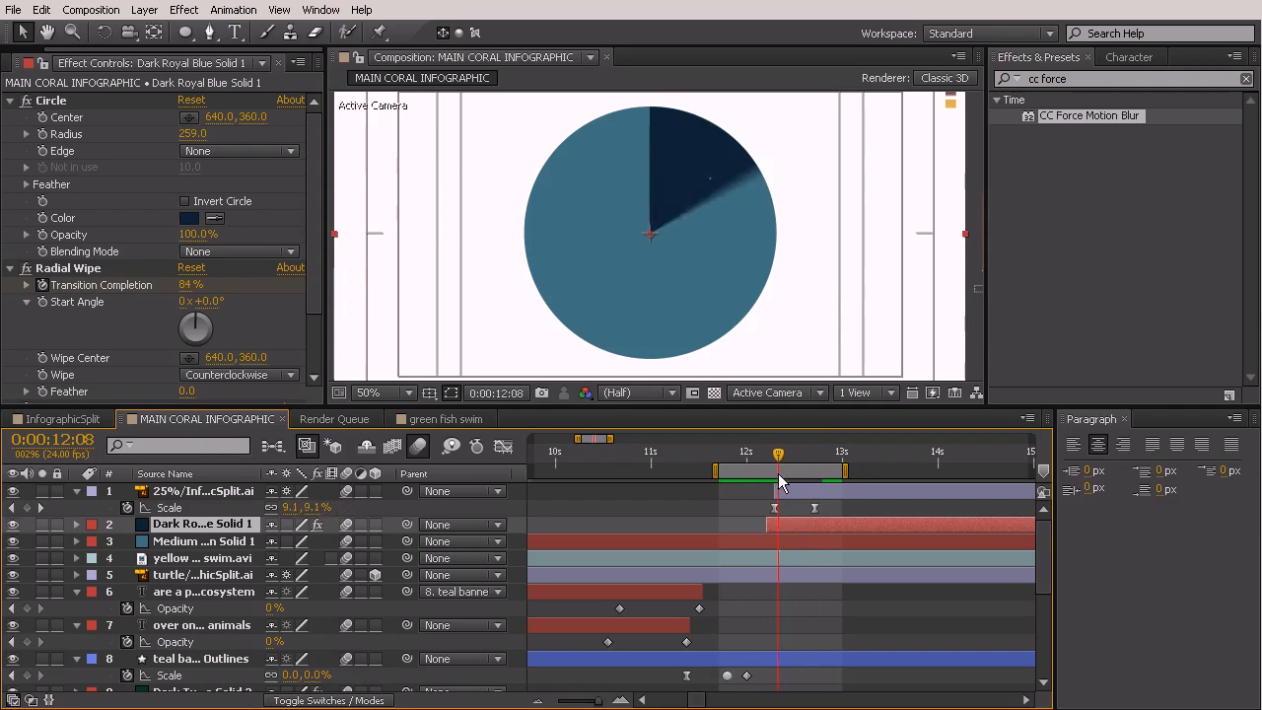
{"action": "left_click_drag", "start_coordinate": [778, 463], "coordinate": [807, 464]}
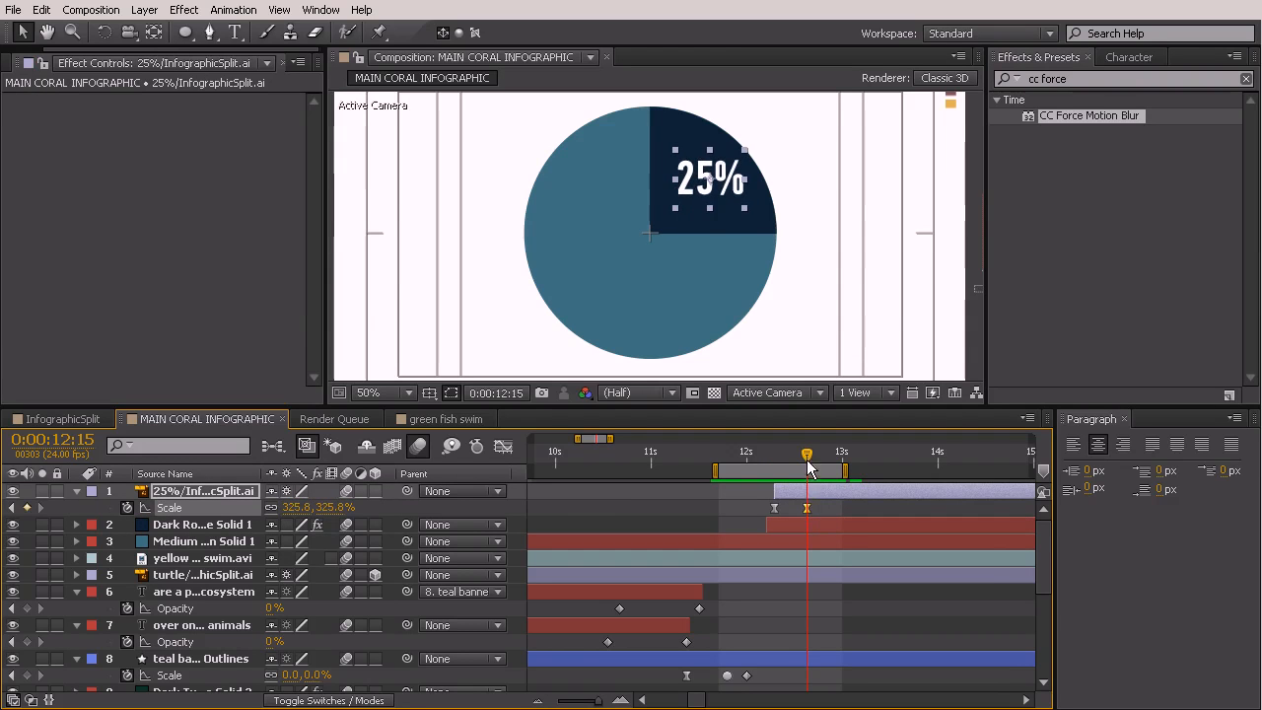
Step: Add a 327% Scale keyframe at 0:00:12:13 and preview the label popping then settling
{"action": "left_click", "coordinate": [801, 451]}
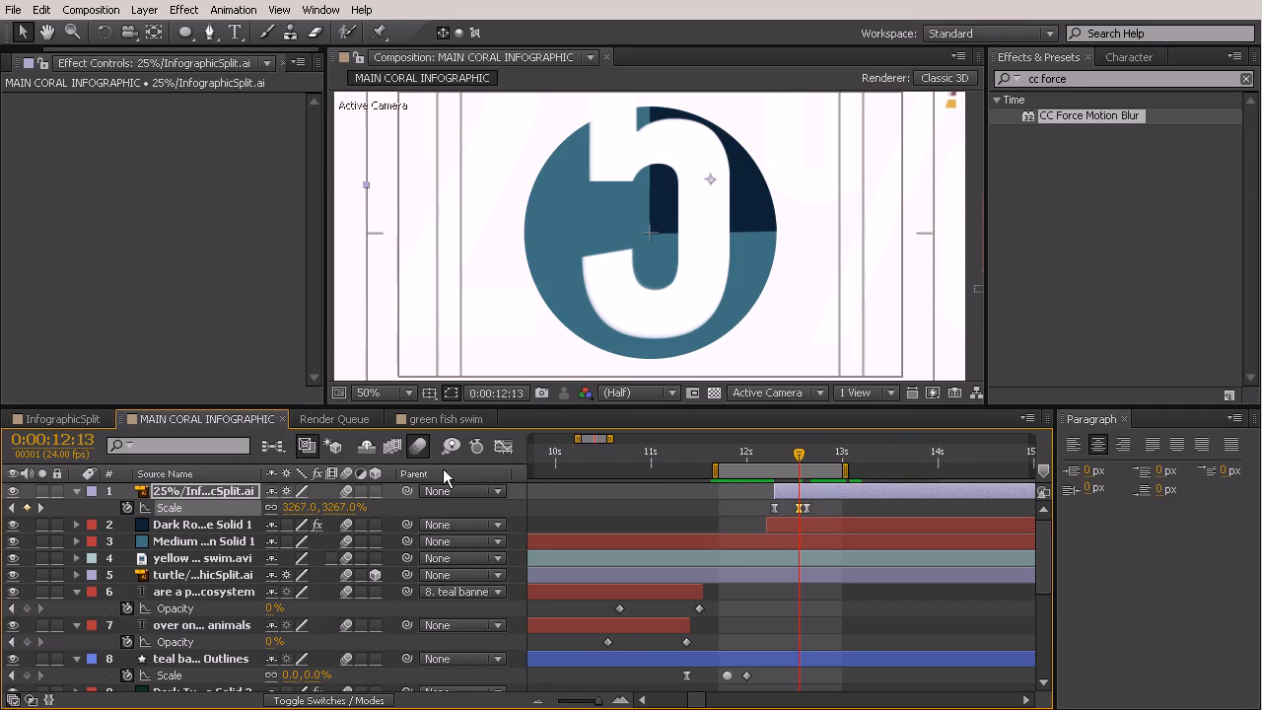
{"action": "left_click", "coordinate": [300, 507]}
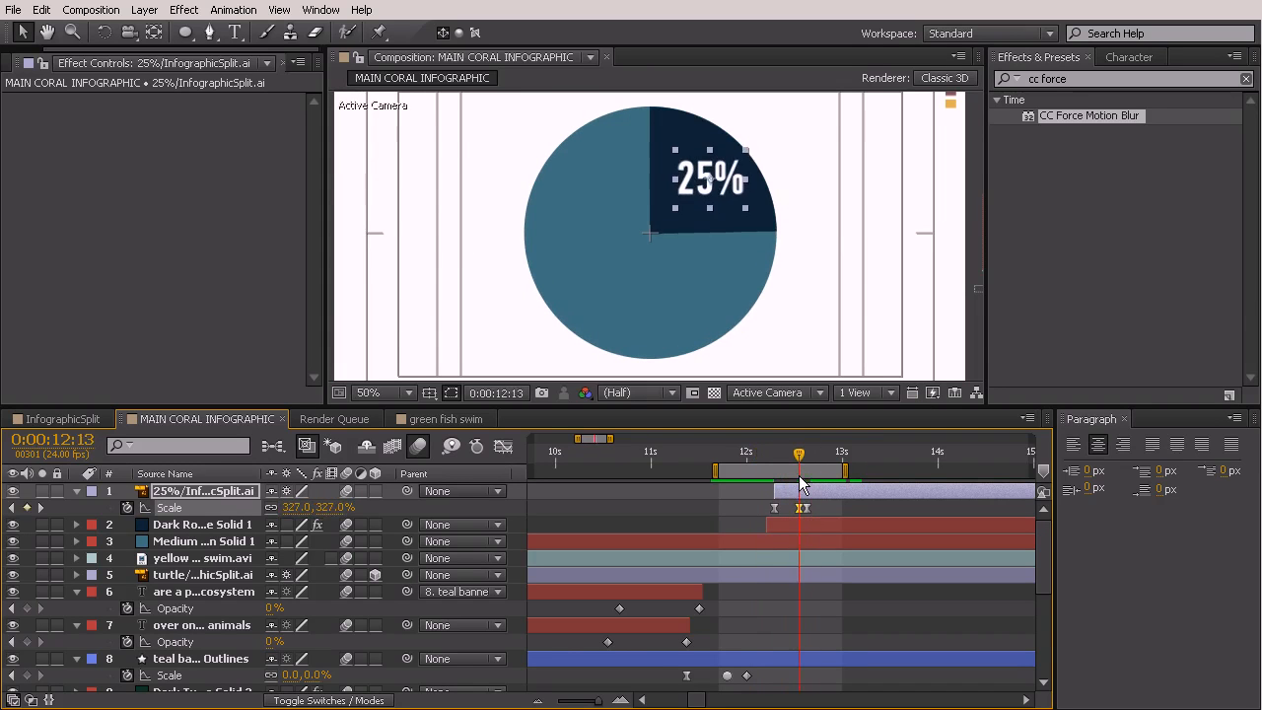
{"action": "left_click_drag", "start_coordinate": [799, 452], "coordinate": [806, 452]}
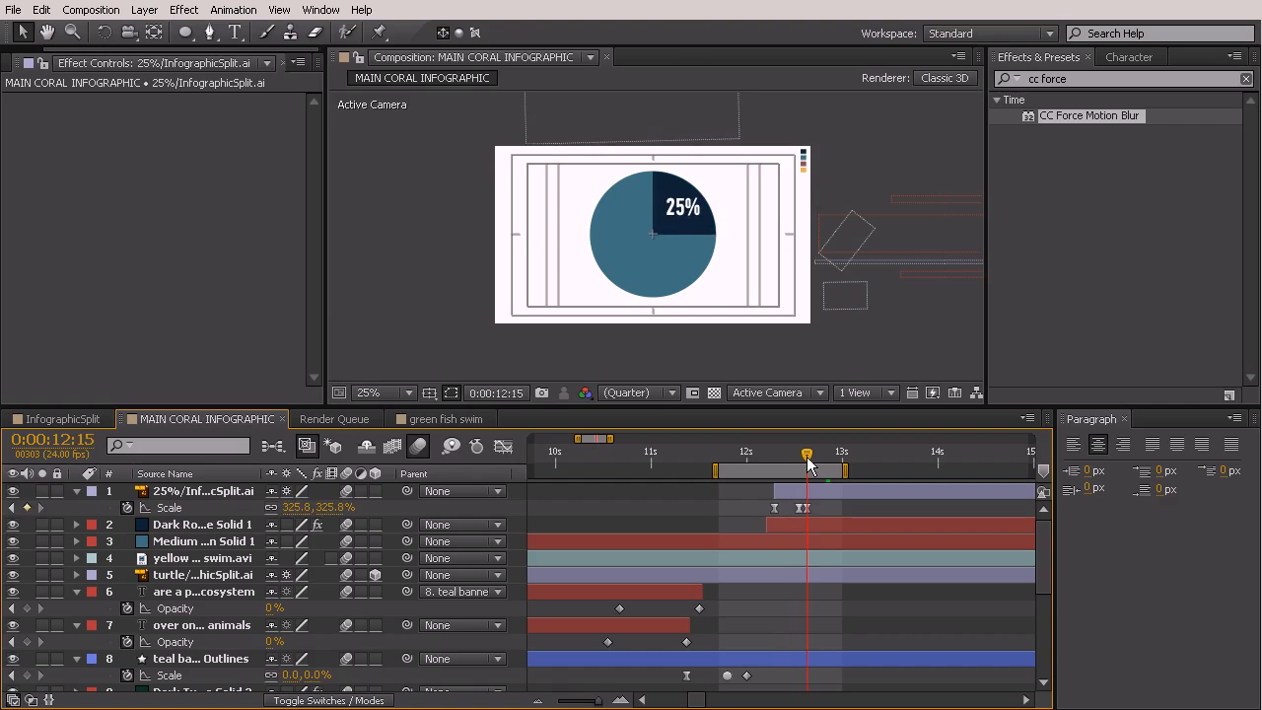
{"action": "left_click_drag", "start_coordinate": [806, 452], "coordinate": [785, 452]}
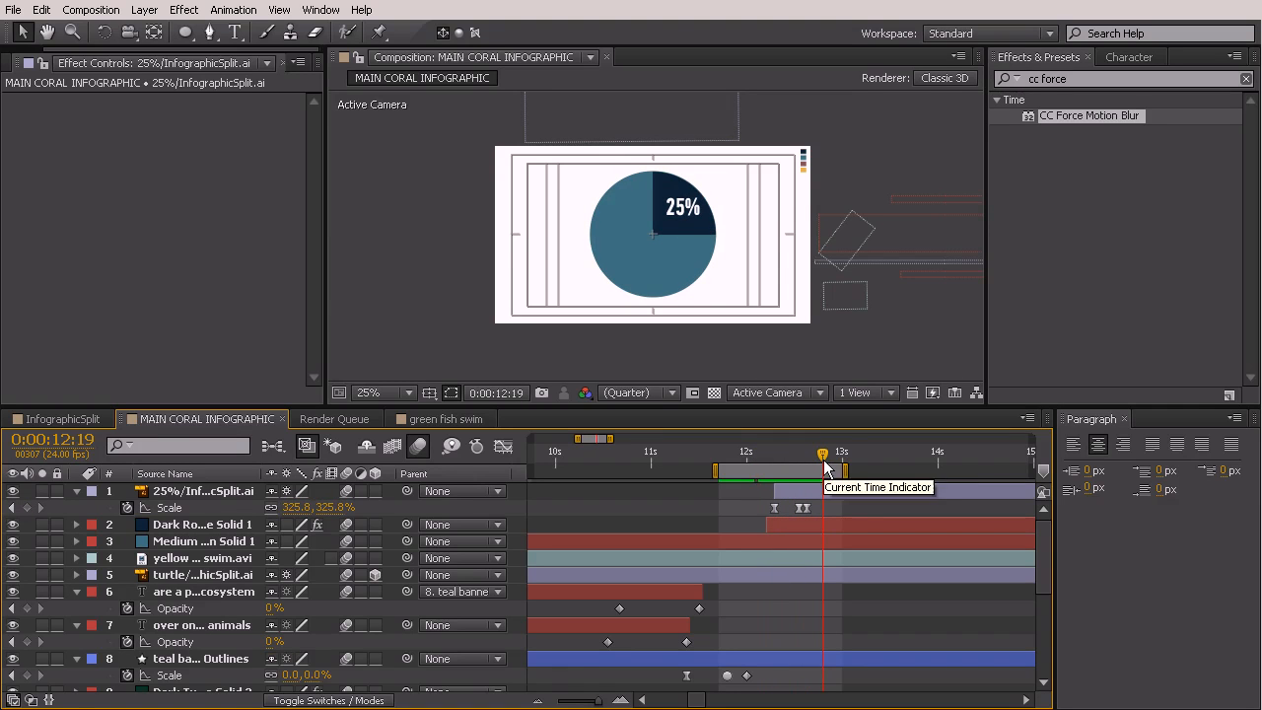
{"action": "left_click_drag", "start_coordinate": [825, 452], "coordinate": [805, 451]}
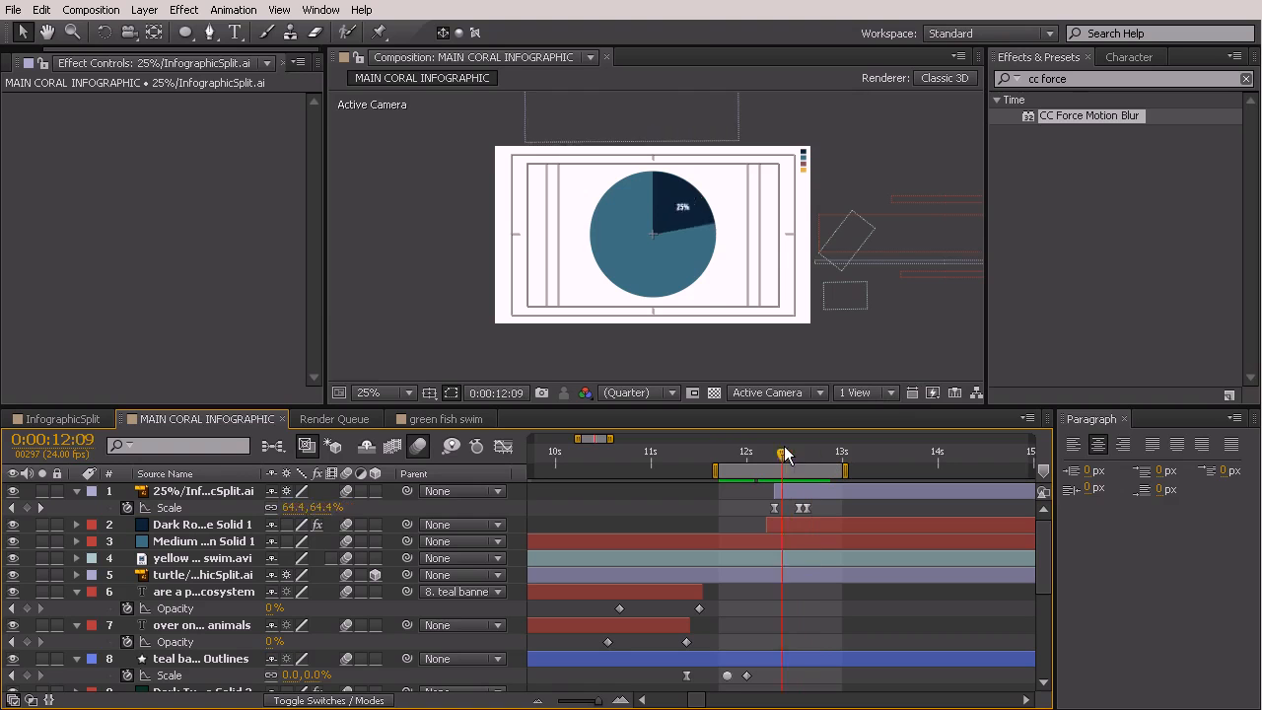
{"action": "left_click_drag", "start_coordinate": [785, 452], "coordinate": [767, 452]}
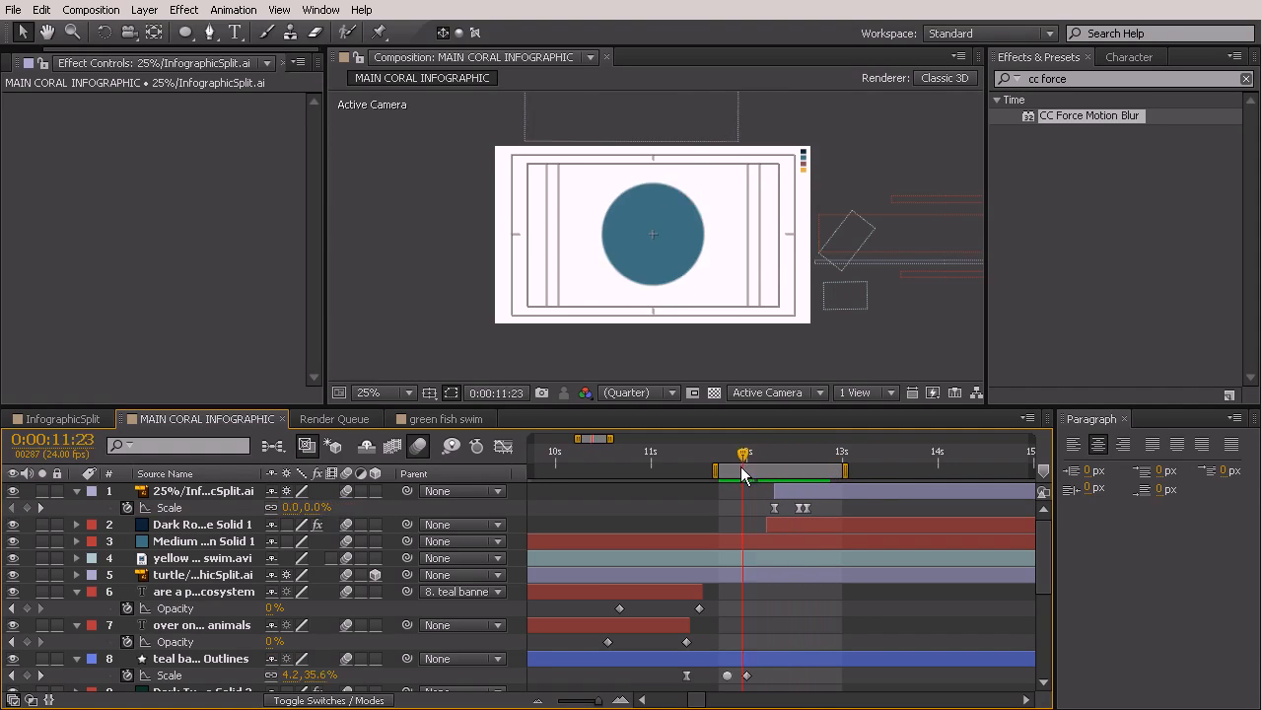
{"action": "left_click_drag", "start_coordinate": [744, 453], "coordinate": [710, 454]}
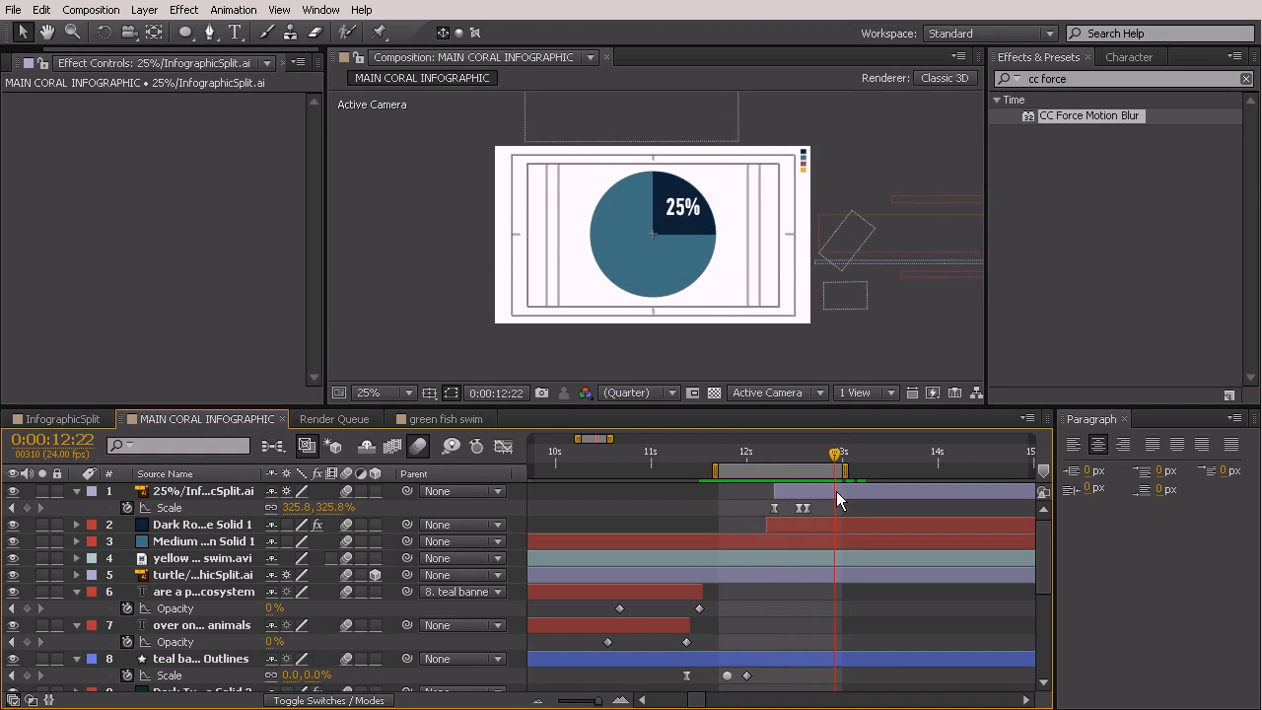
{"action": "mouse_move", "coordinate": [836, 463]}
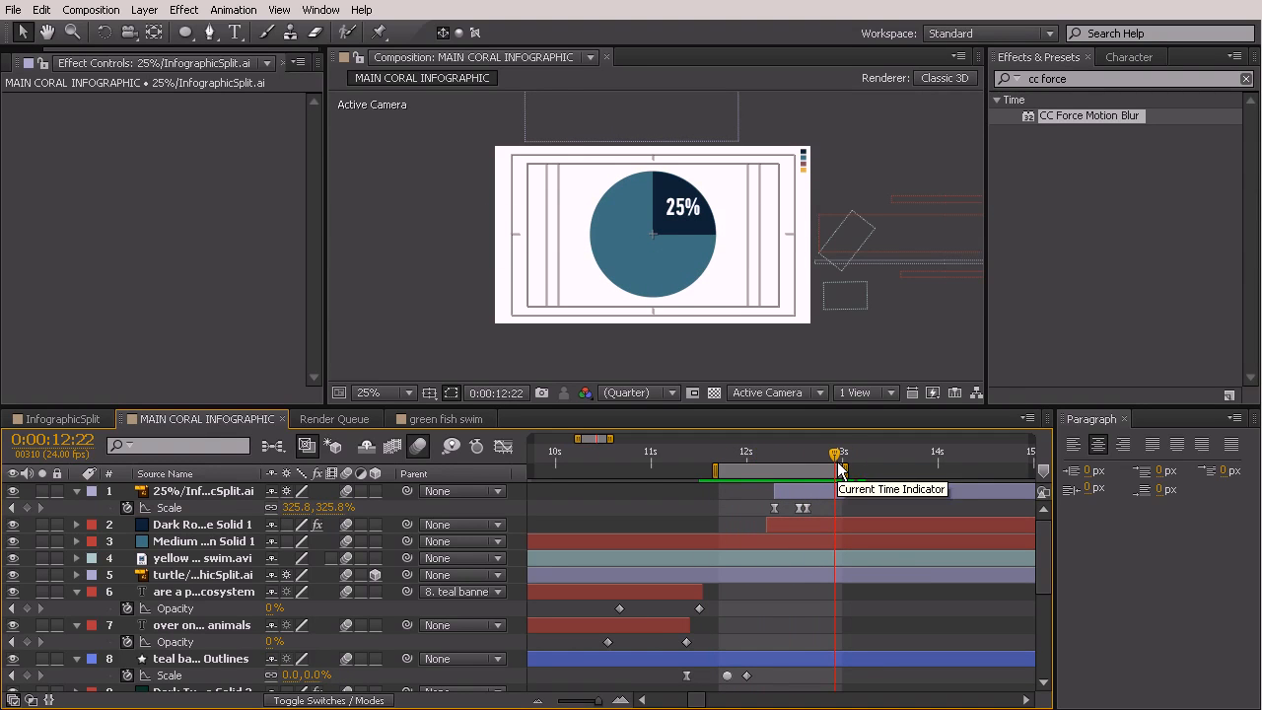
{"action": "left_click_drag", "start_coordinate": [838, 456], "coordinate": [793, 456]}
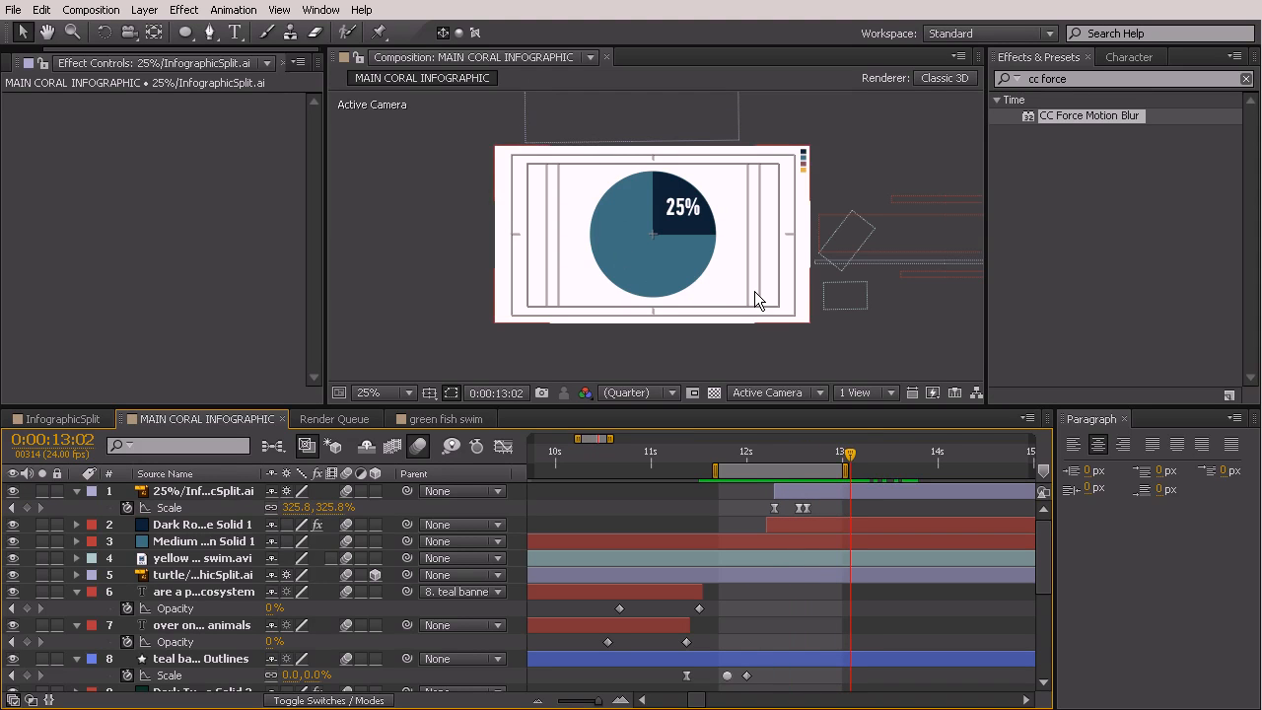
{"action": "mouse_move", "coordinate": [777, 300]}
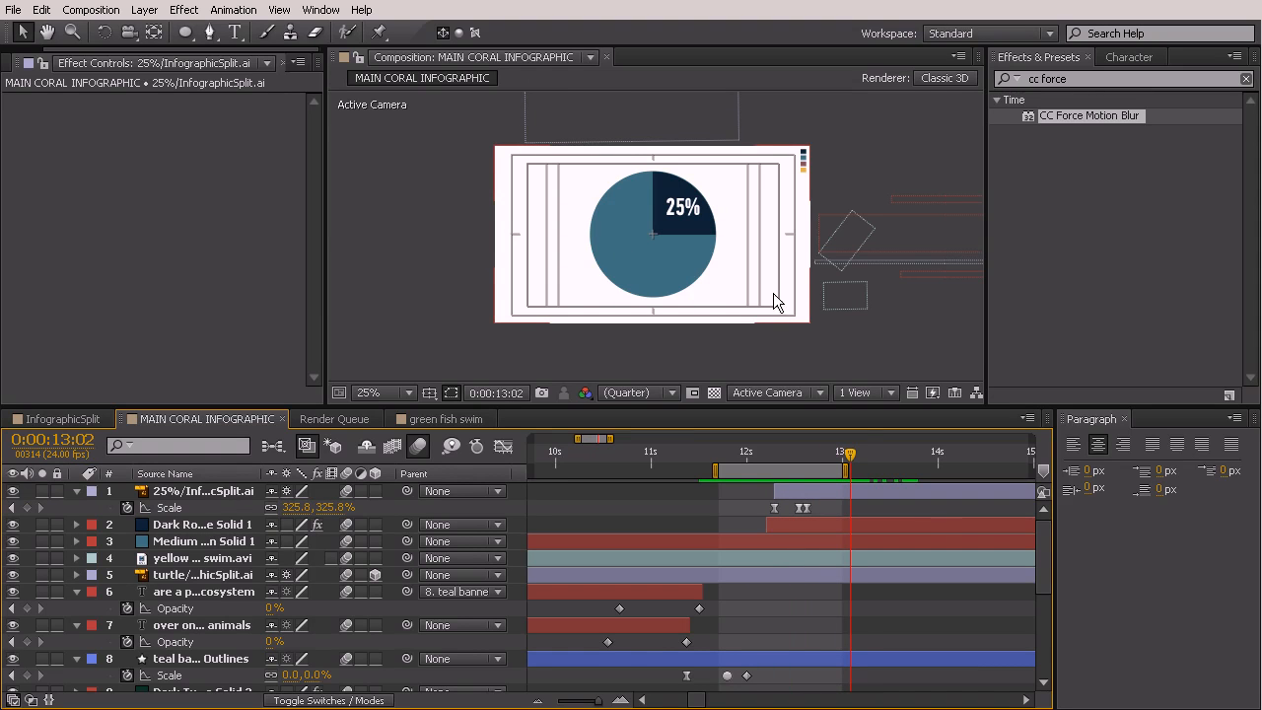
{"action": "mouse_move", "coordinate": [576, 296]}
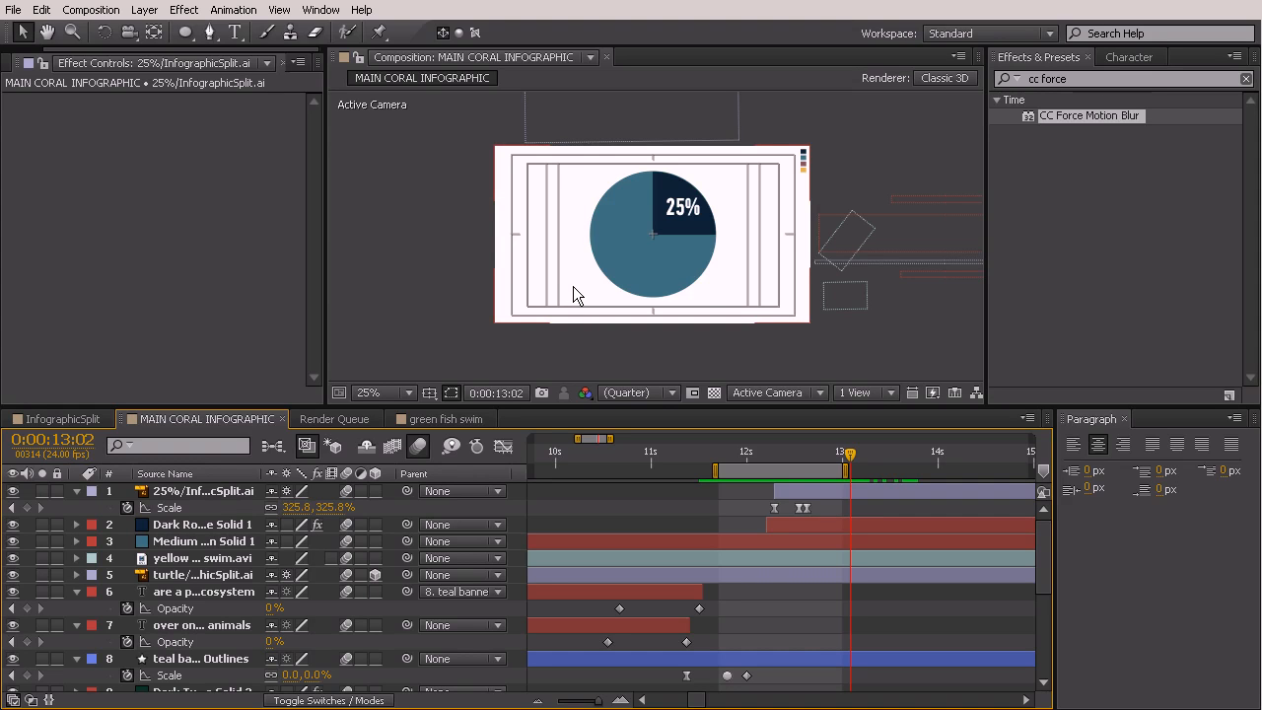
{"action": "mouse_move", "coordinate": [568, 272]}
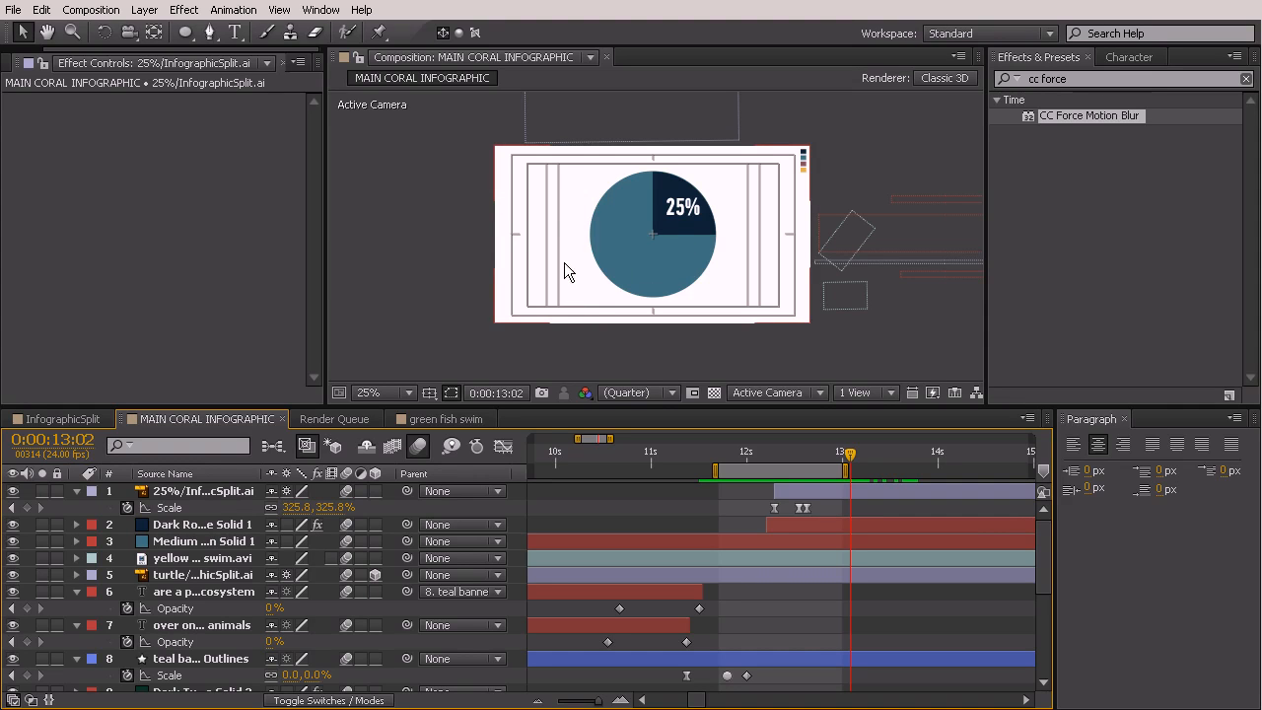
{"action": "mouse_move", "coordinate": [615, 207]}
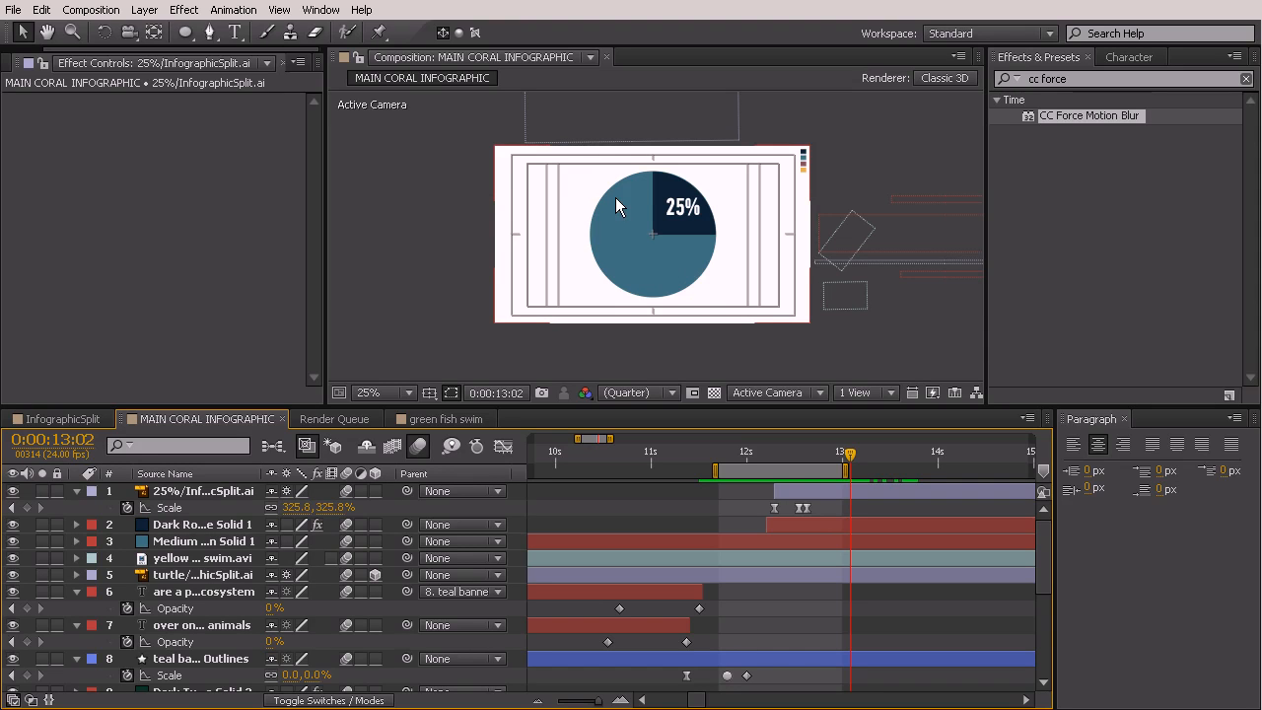
{"action": "mouse_move", "coordinate": [631, 201]}
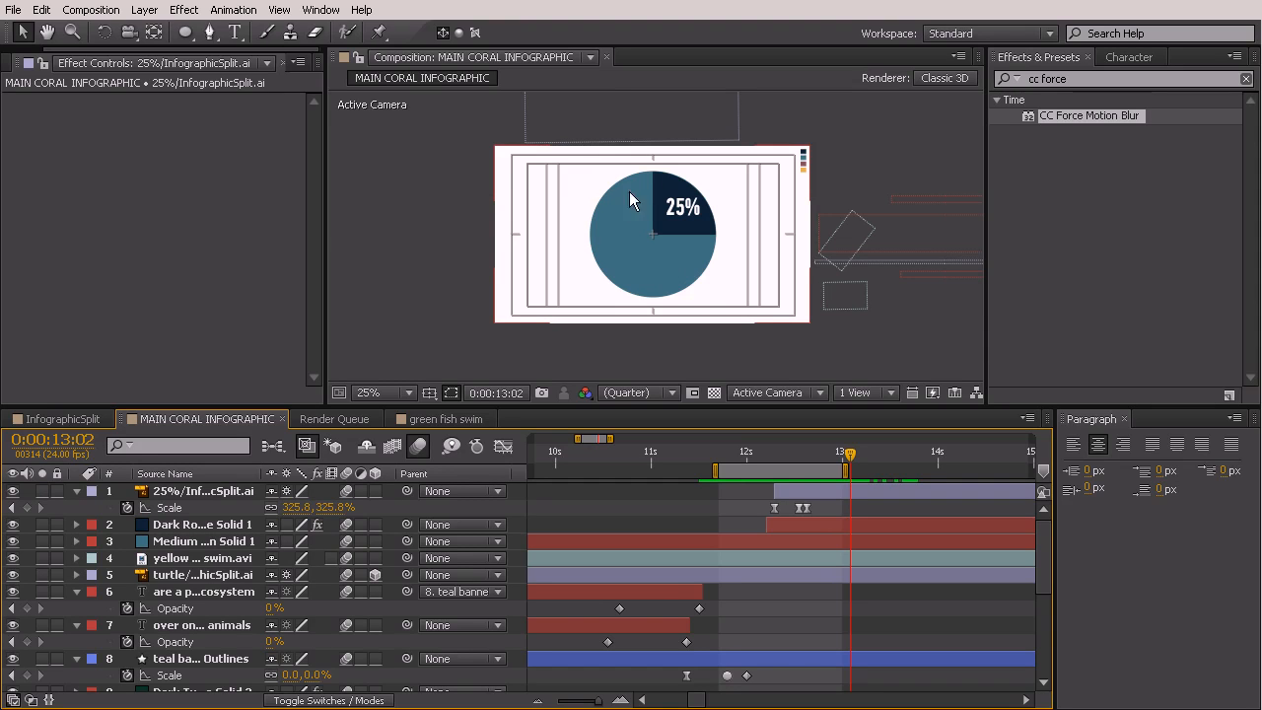
{"action": "mouse_move", "coordinate": [608, 204]}
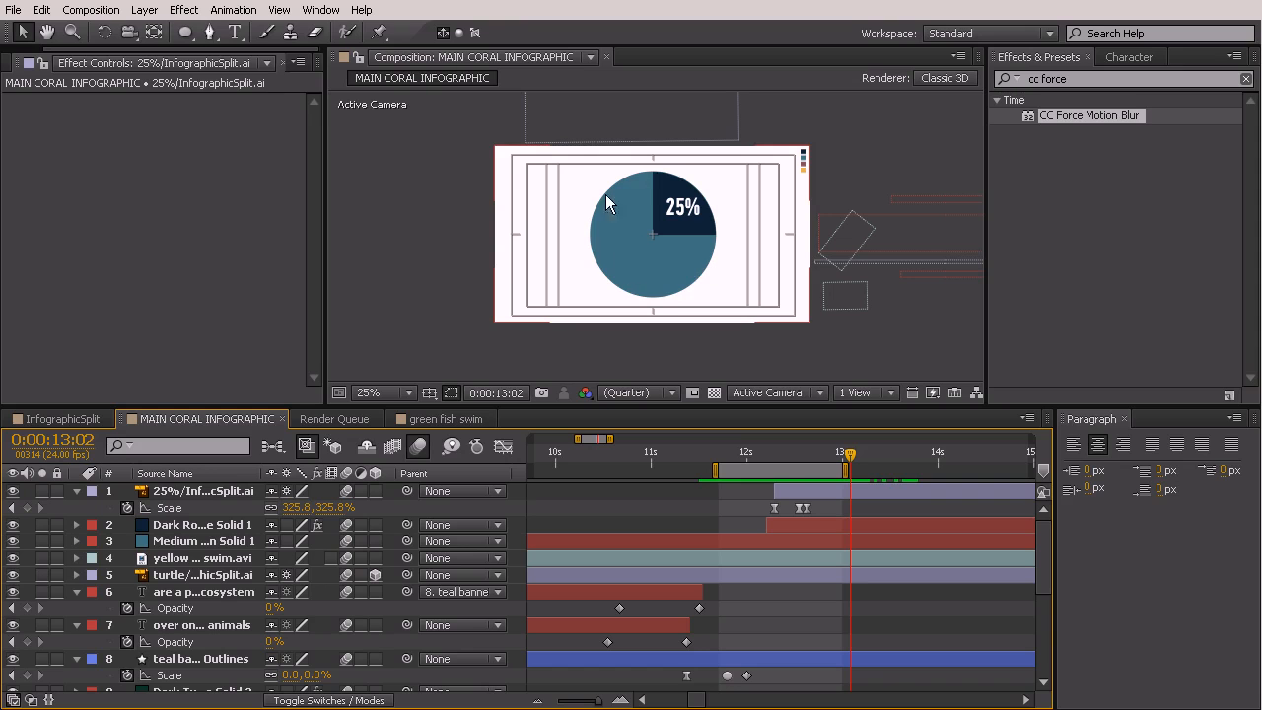
{"action": "mouse_move", "coordinate": [636, 258]}
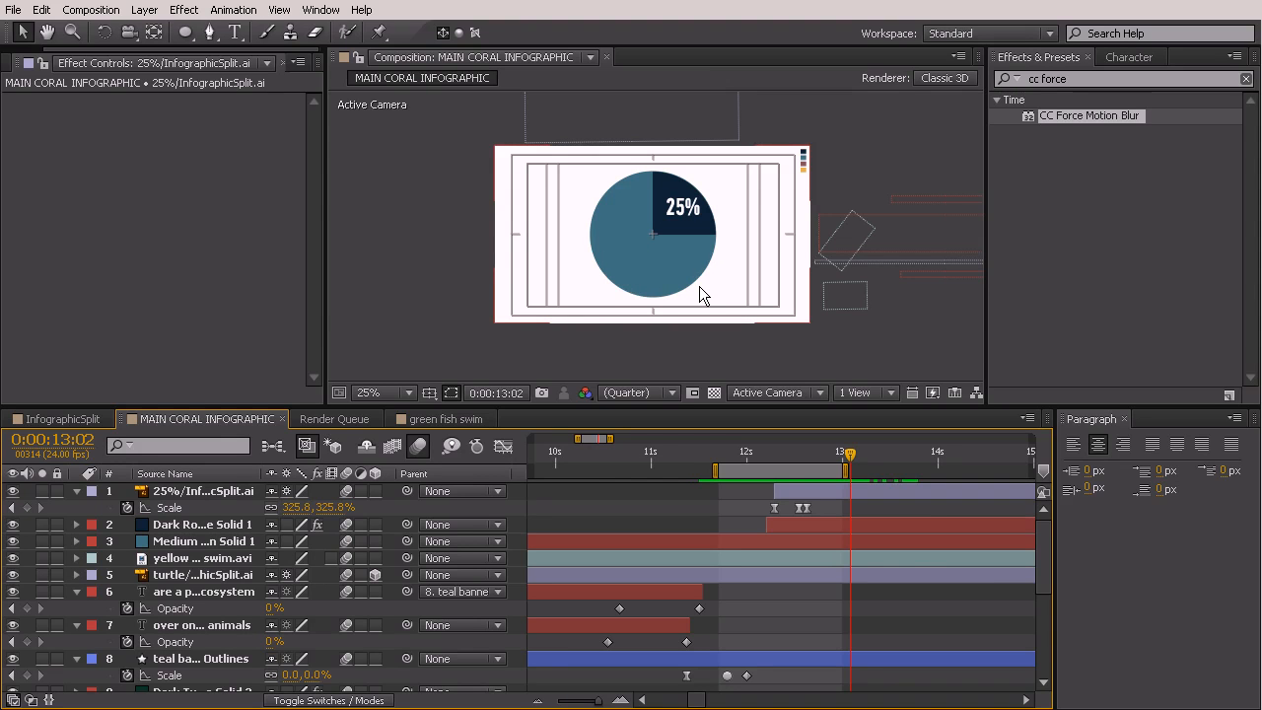
{"action": "mouse_move", "coordinate": [649, 185]}
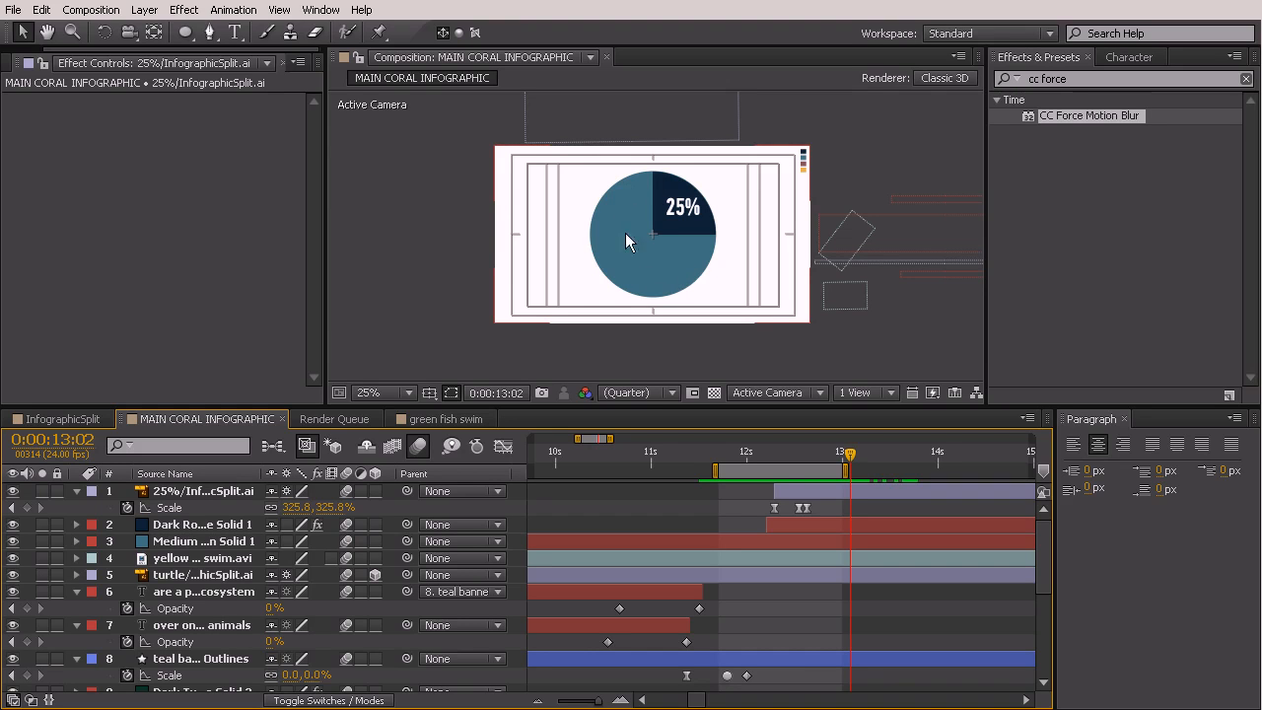
{"action": "mouse_move", "coordinate": [742, 304]}
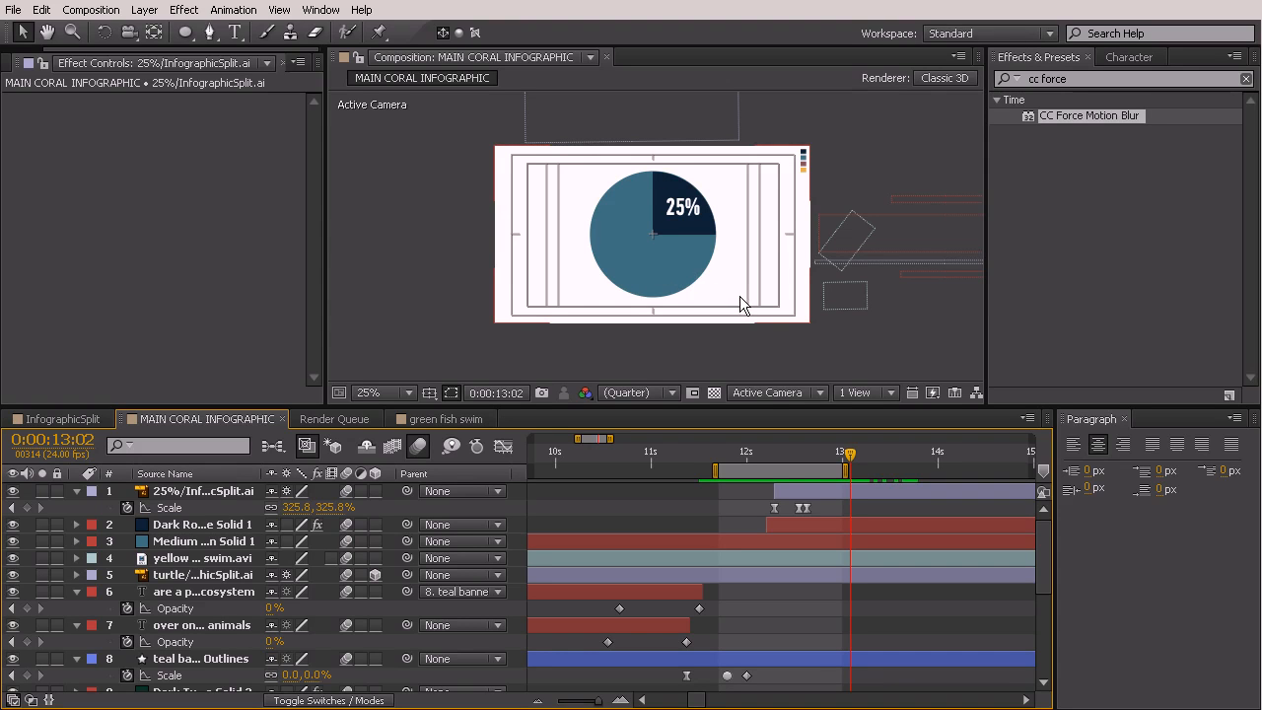